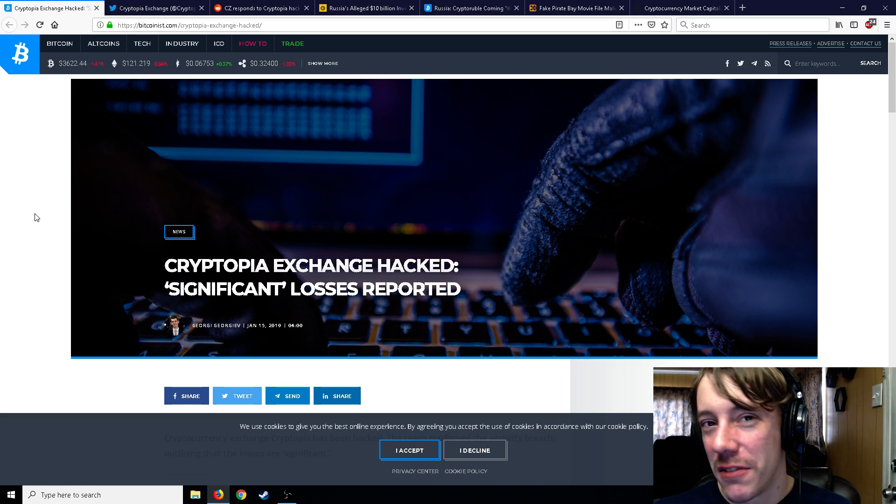
Step: Scroll the Cryptopia hack article down to 'Significant Losses' and Cryptopia's apology statement
scroll(down, 3)
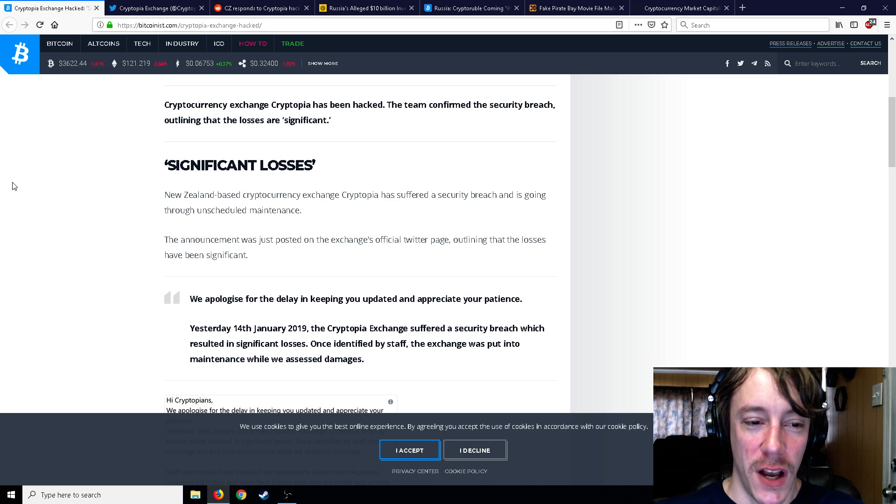
mouse_move(8, 182)
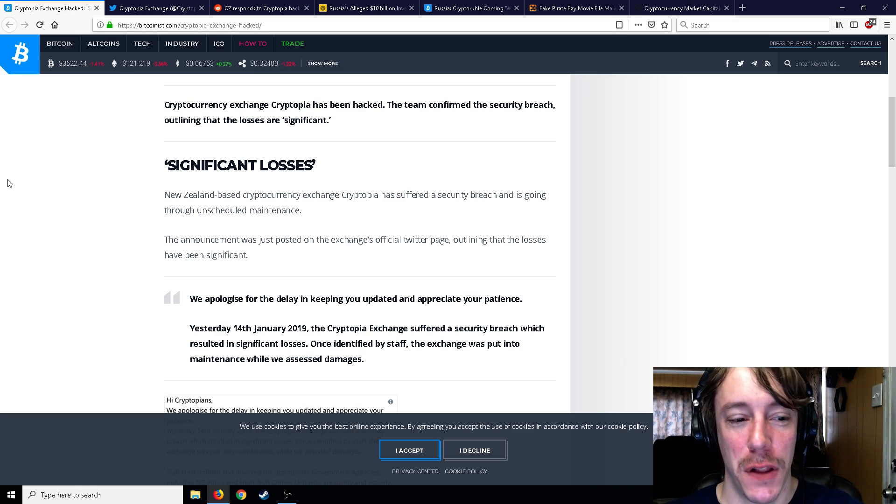
scroll(down, 3)
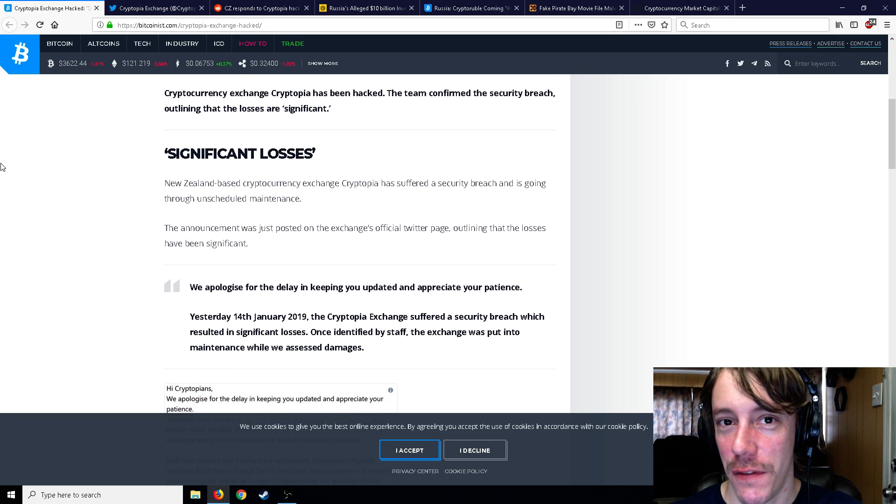
scroll(down, 3)
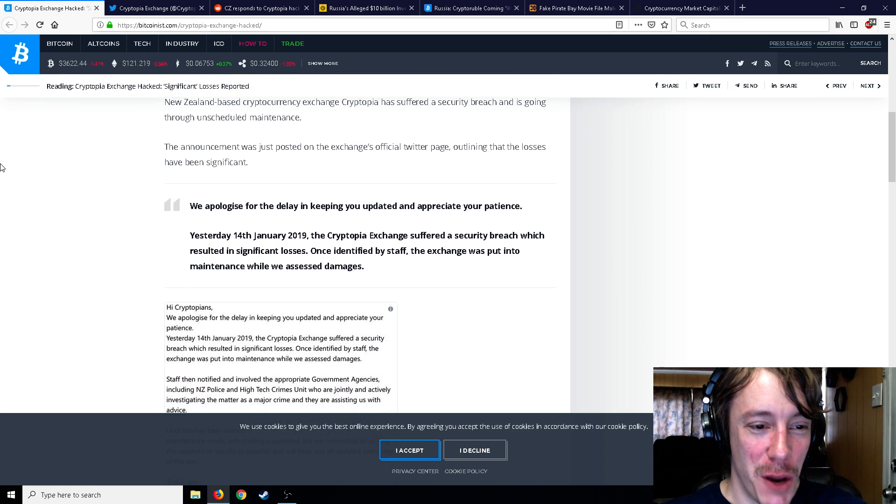
Step: Read past the embedded team letter to the 19,390 ETH transfer paragraph and maintenance notice
scroll(down, 3)
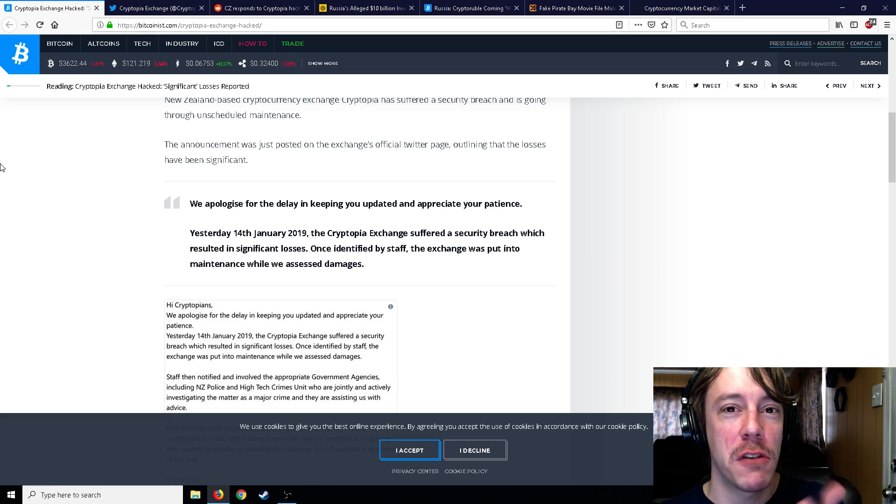
scroll(down, 3)
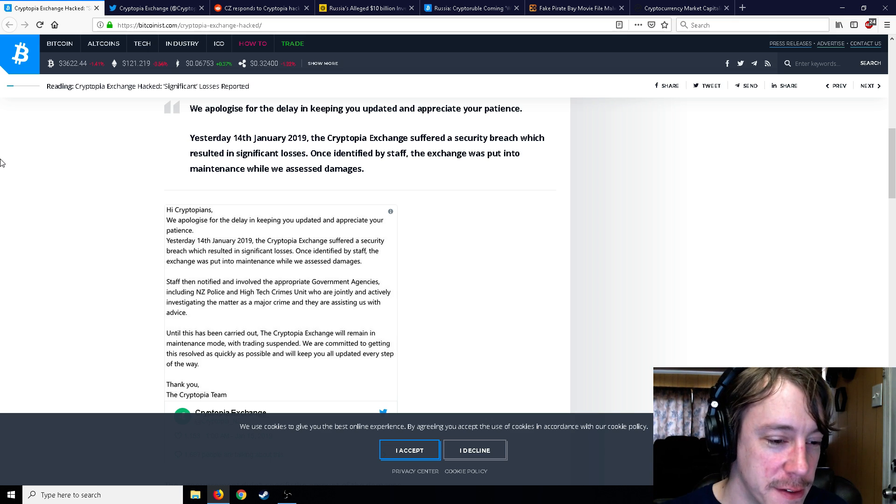
scroll(down, 3)
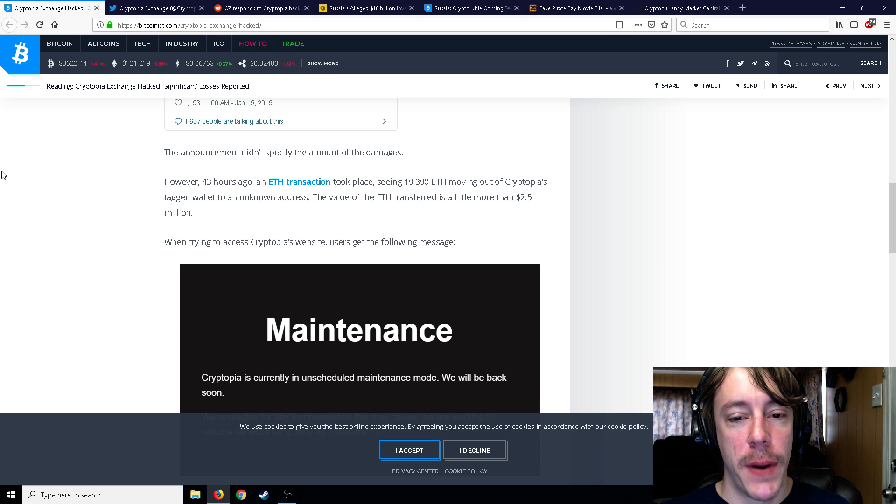
Step: Scroll ahead, then back up to highlight the '43 hours' figure in the ETH paragraph
scroll(down, 3)
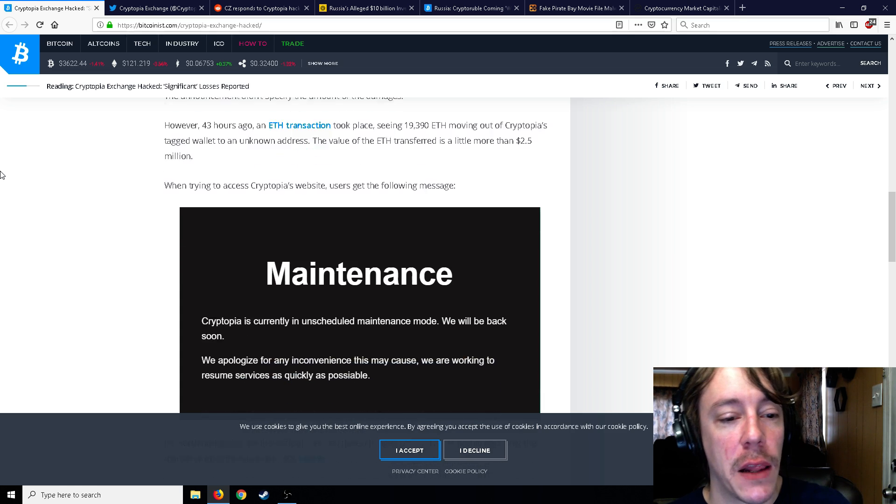
scroll(down, 3)
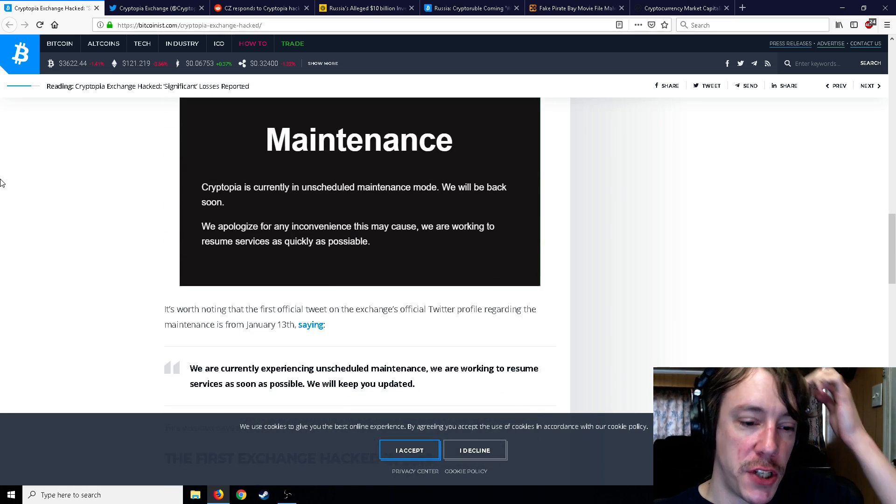
scroll(down, 3)
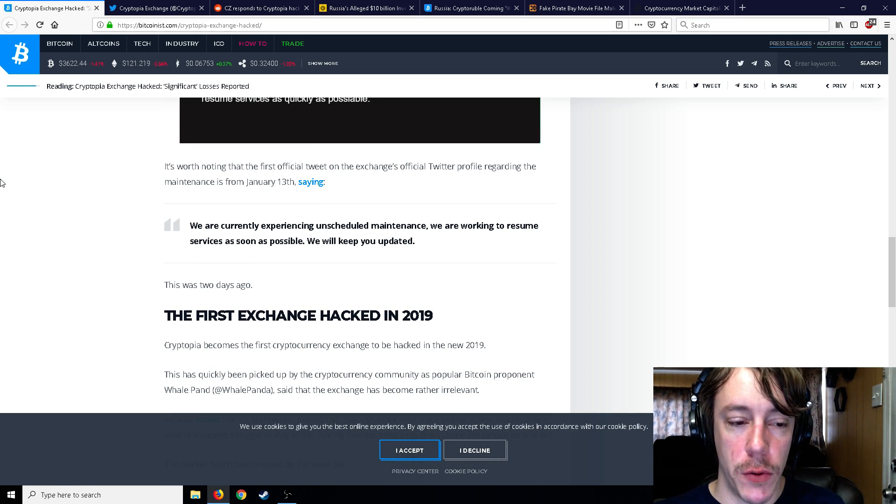
scroll(down, 3)
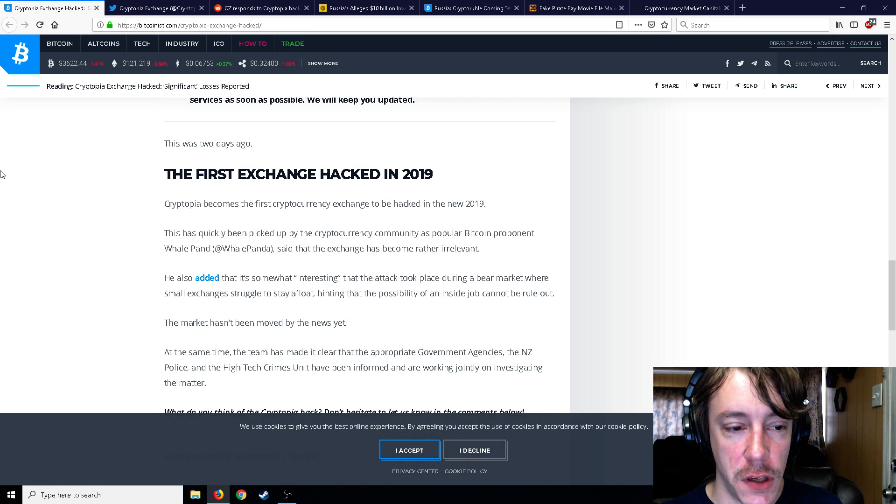
scroll(up, 3)
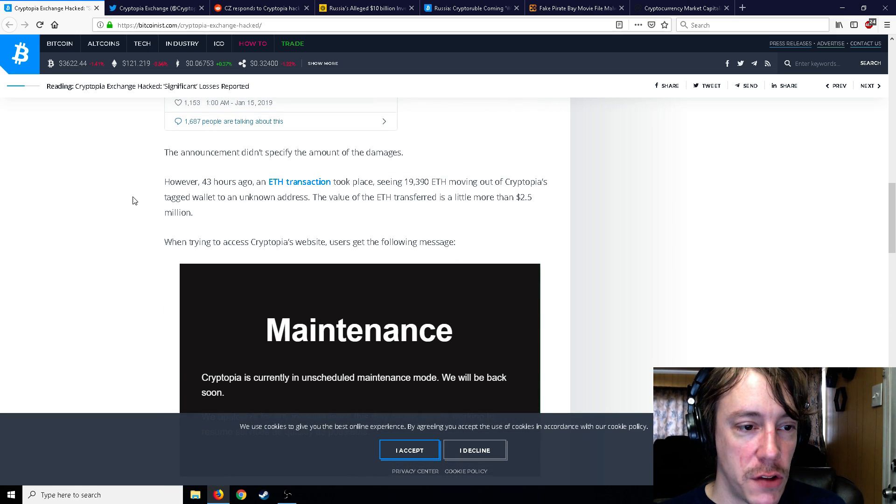
double_click(206, 181)
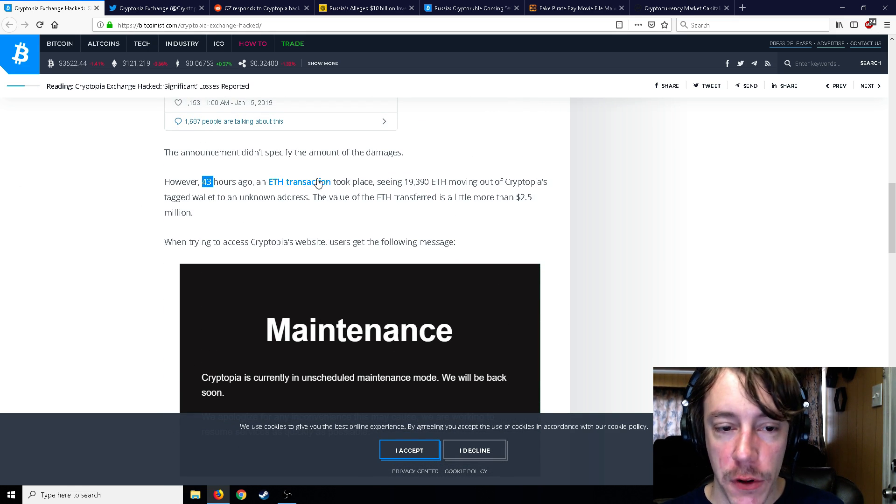
Step: Continue to 'The First Exchange Hacked in 2019' and the police investigation note
scroll(down, 3)
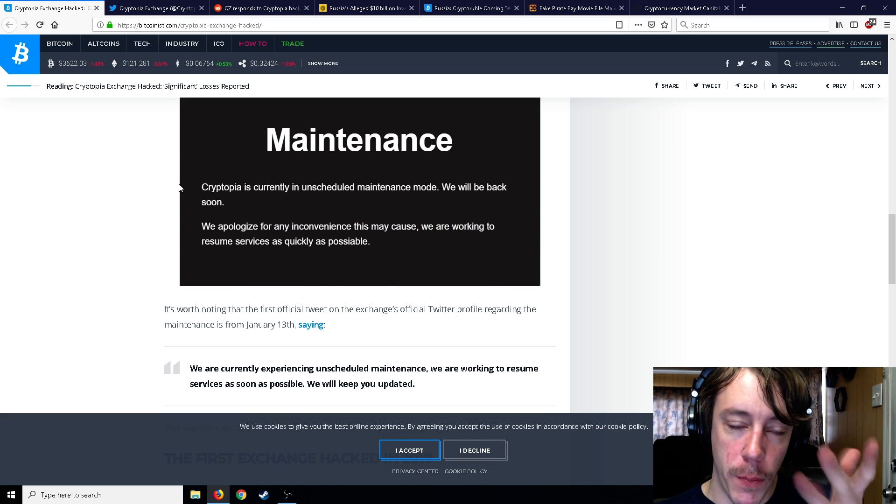
scroll(down, 3)
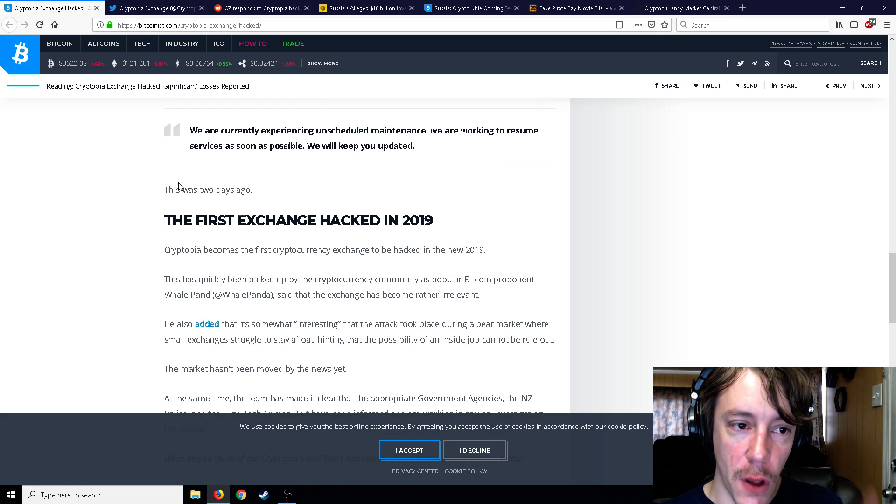
scroll(down, 3)
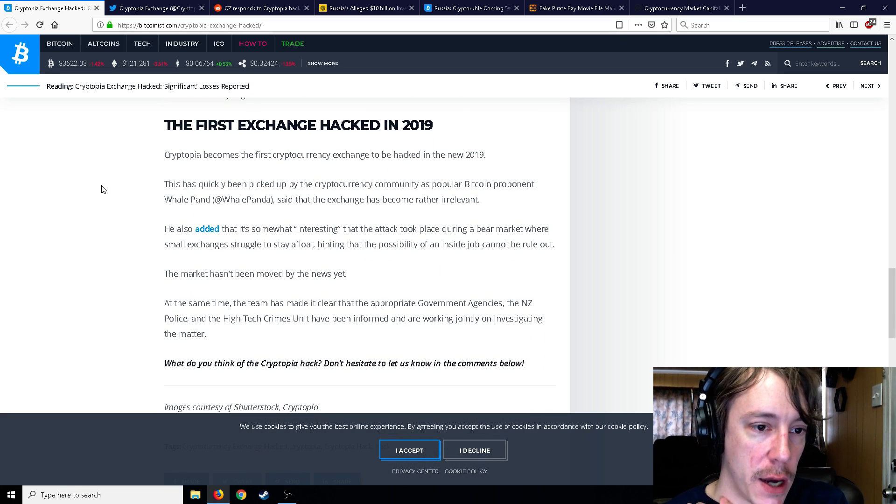
mouse_move(102, 187)
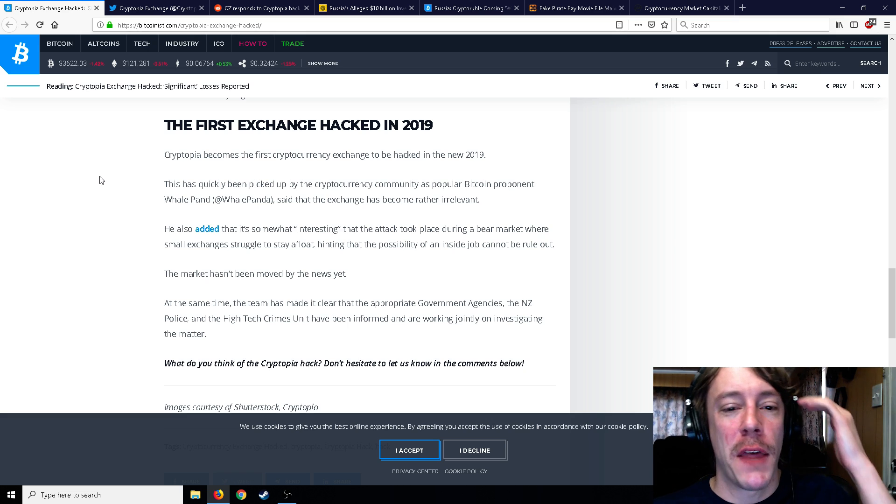
Step: Scroll back up to the 19,390 ETH transfer paragraph
scroll(up, 3)
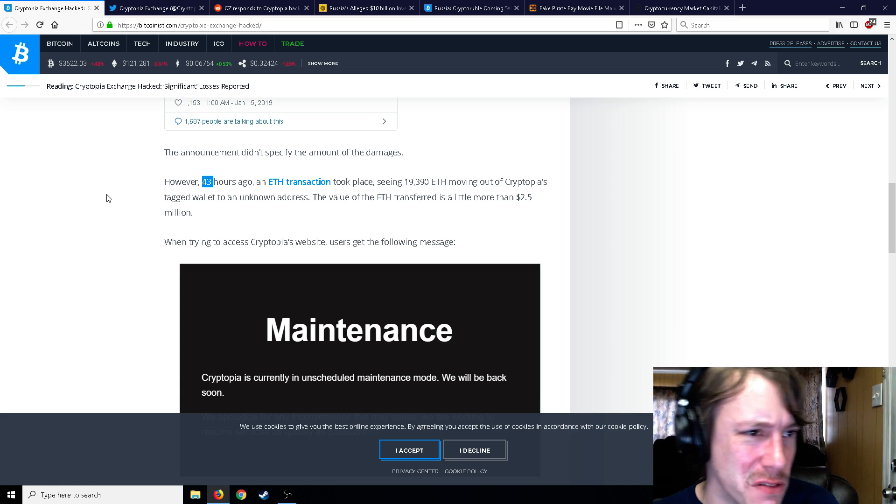
Step: Switch to the Cryptopia Exchange Twitter profile and highlight 'updated' in the Jan 13 maintenance tweet
click(159, 8)
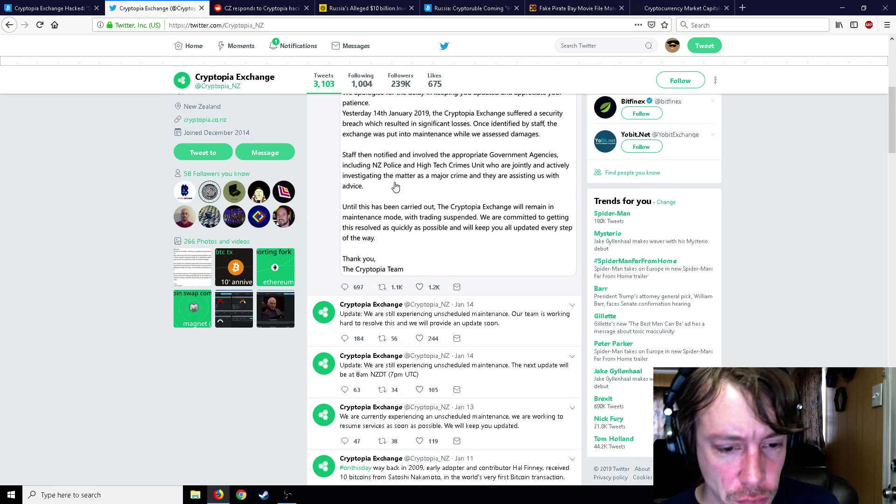
scroll(down, 3)
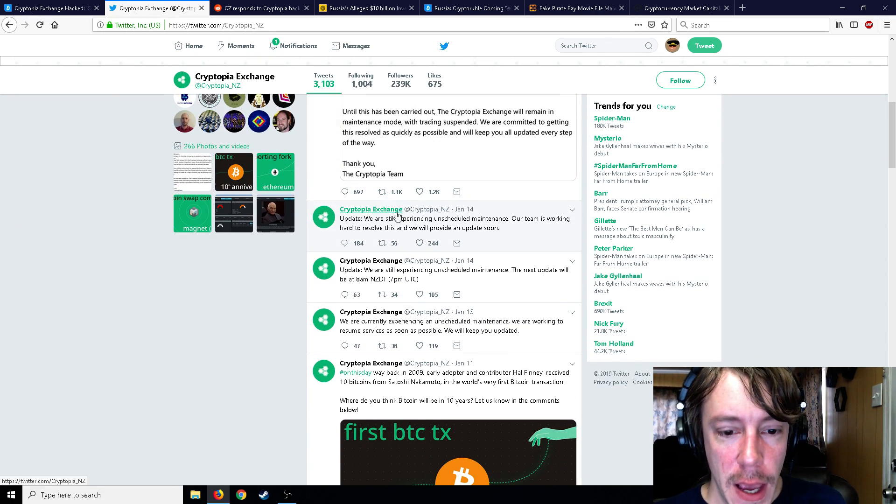
scroll(down, 3)
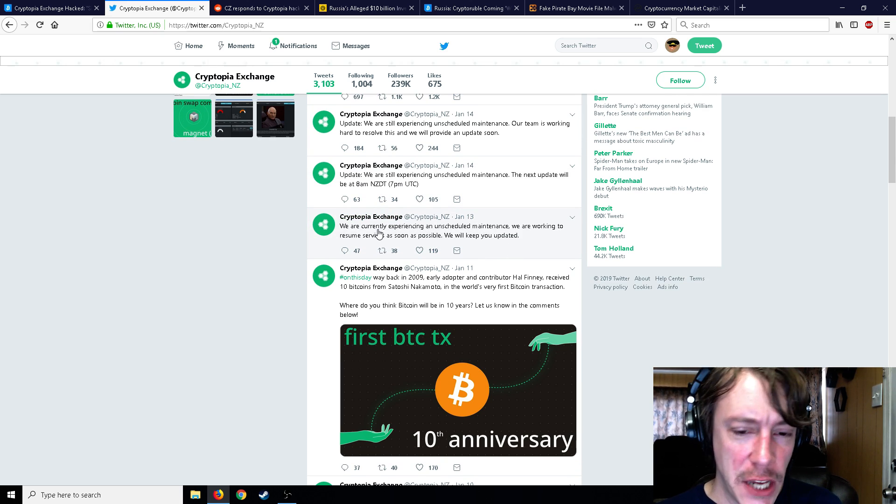
mouse_move(447, 234)
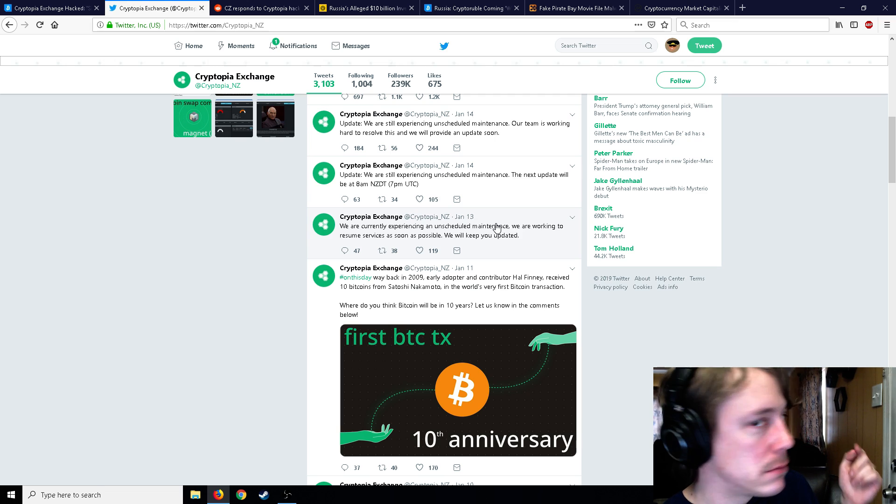
double_click(505, 235)
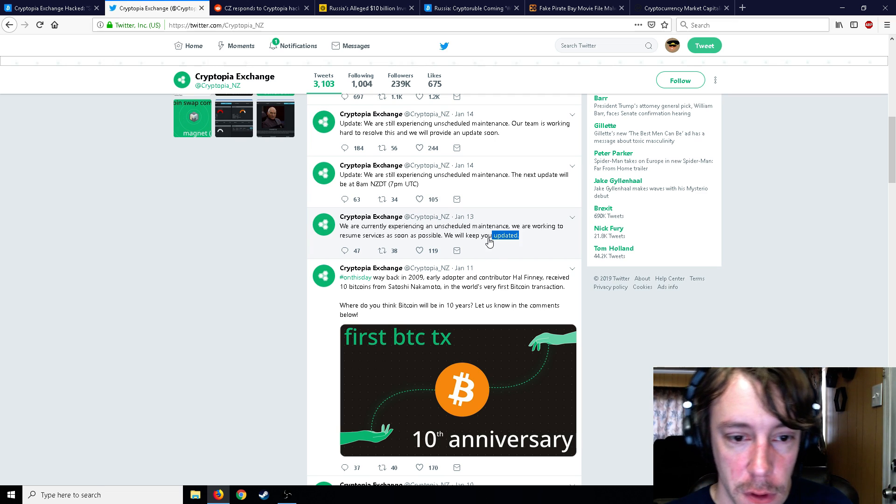
Step: Open the Jan 13 maintenance tweet and scroll through its replies, including Cryptopia's apologies
click(429, 226)
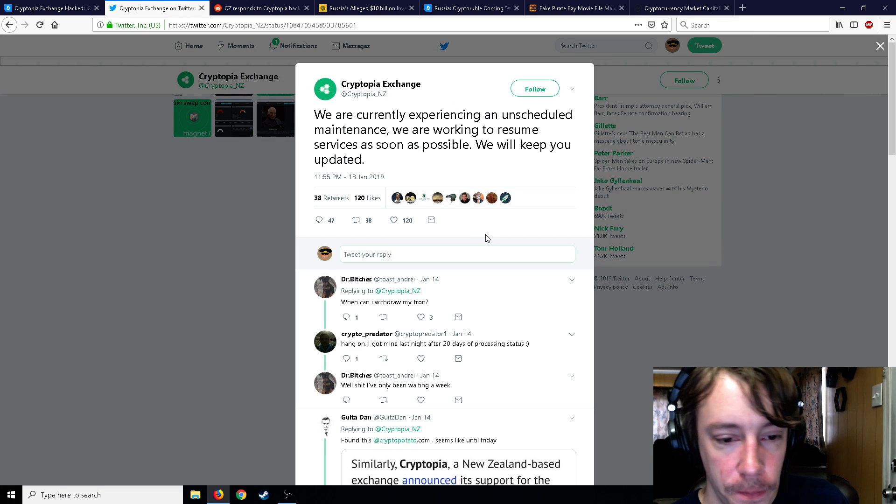
scroll(down, 3)
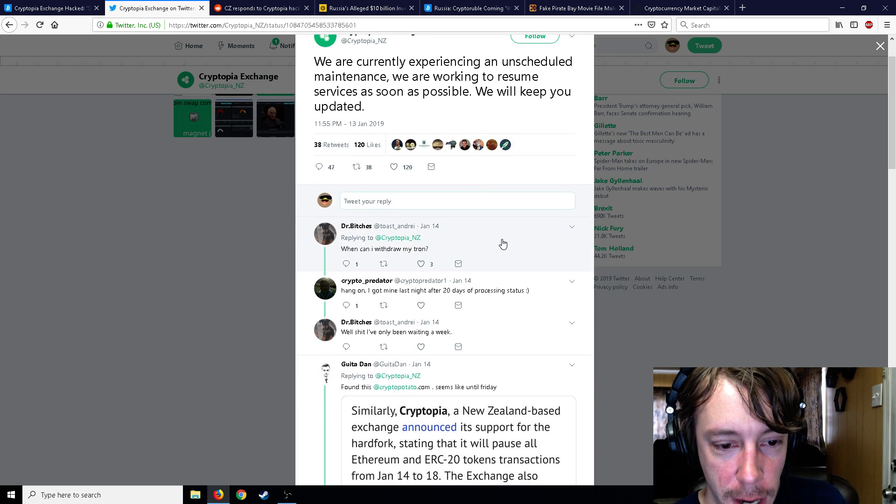
scroll(down, 3)
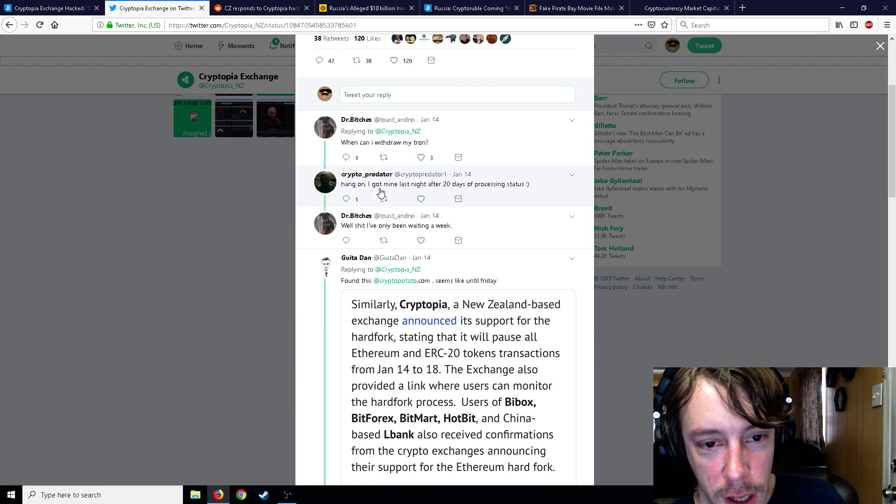
mouse_move(501, 198)
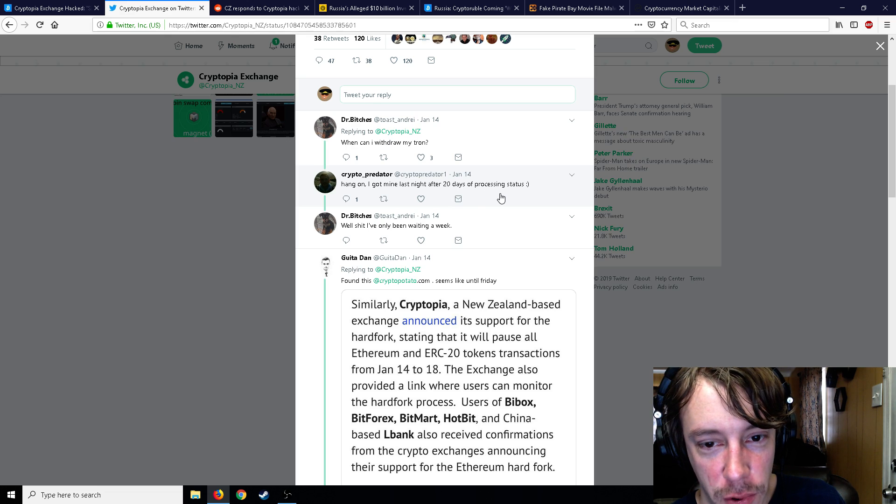
scroll(down, 3)
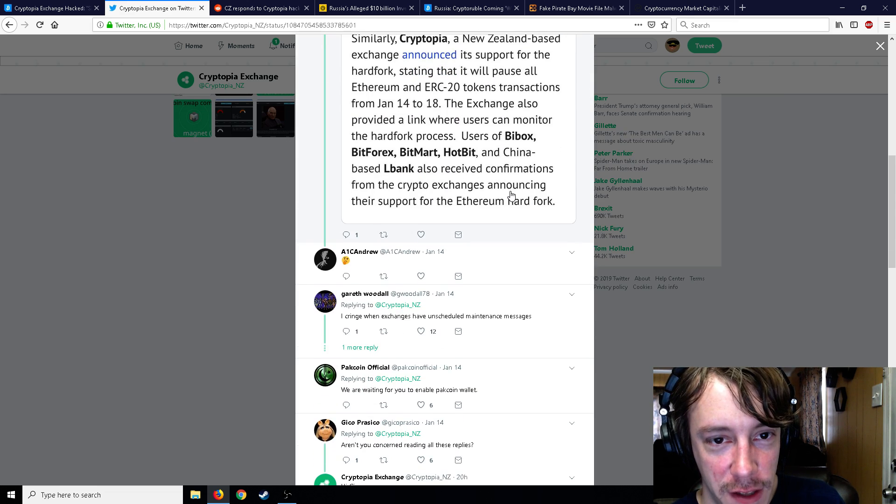
scroll(down, 3)
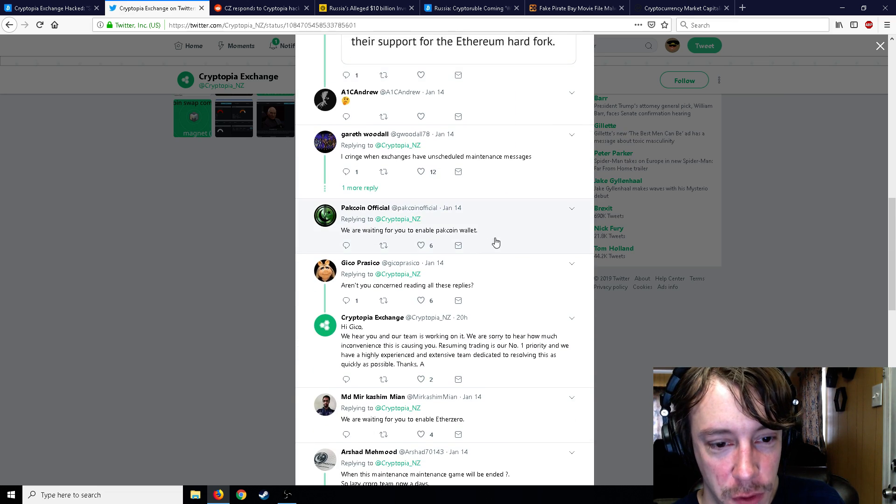
scroll(down, 3)
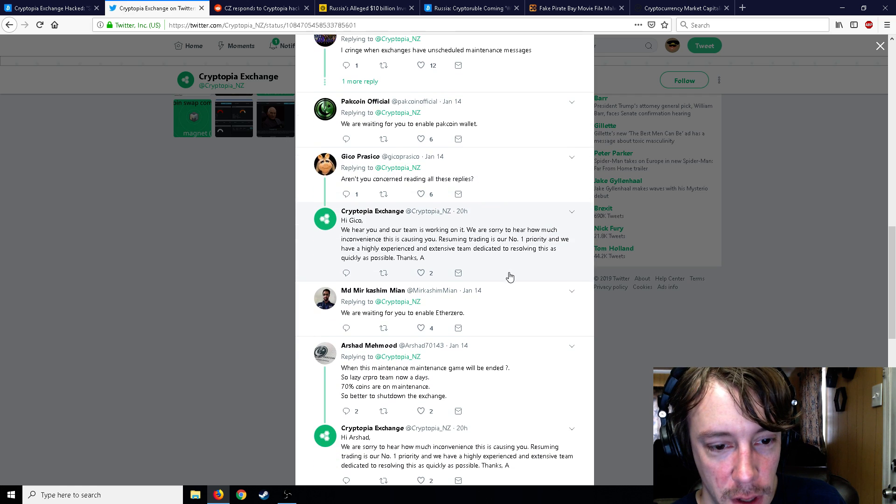
mouse_move(436, 220)
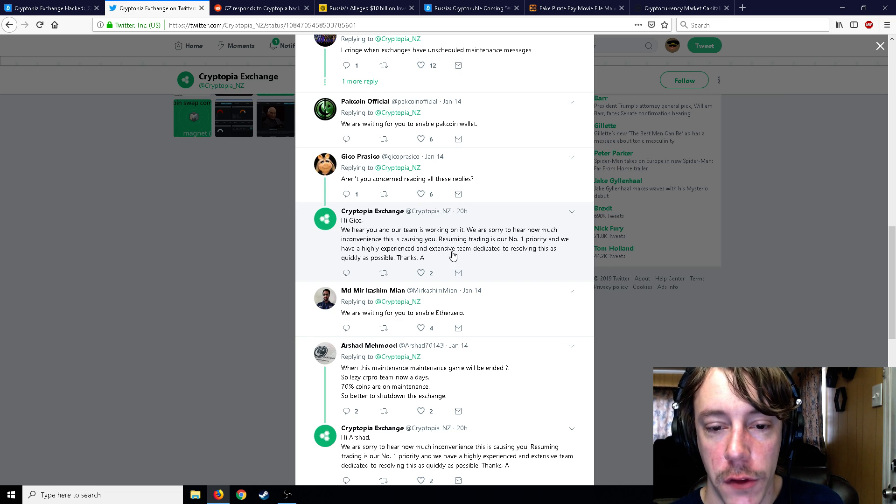
mouse_move(467, 221)
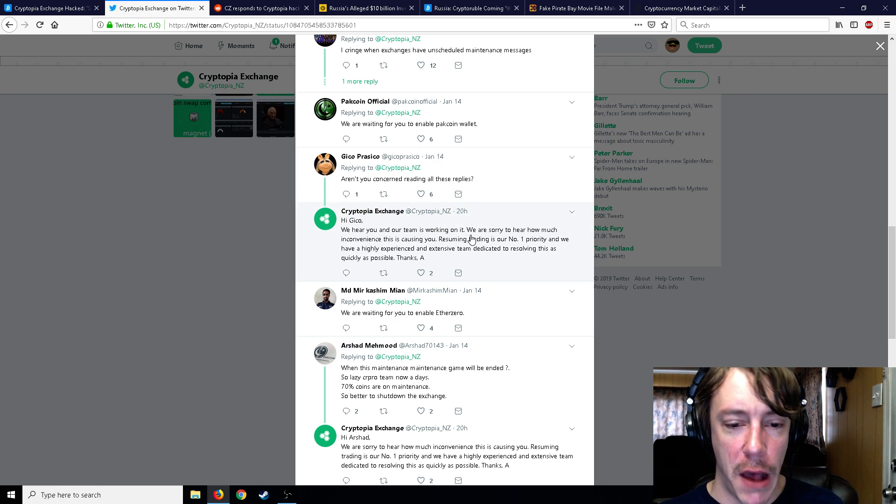
mouse_move(461, 220)
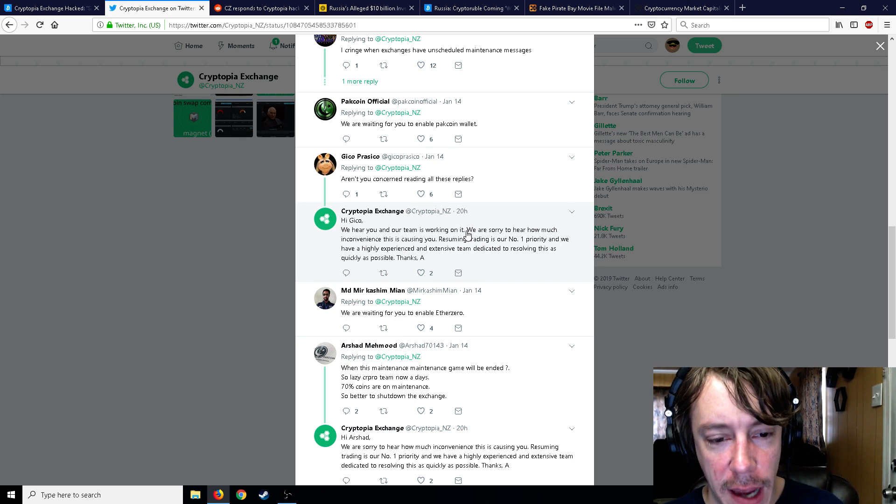
scroll(down, 3)
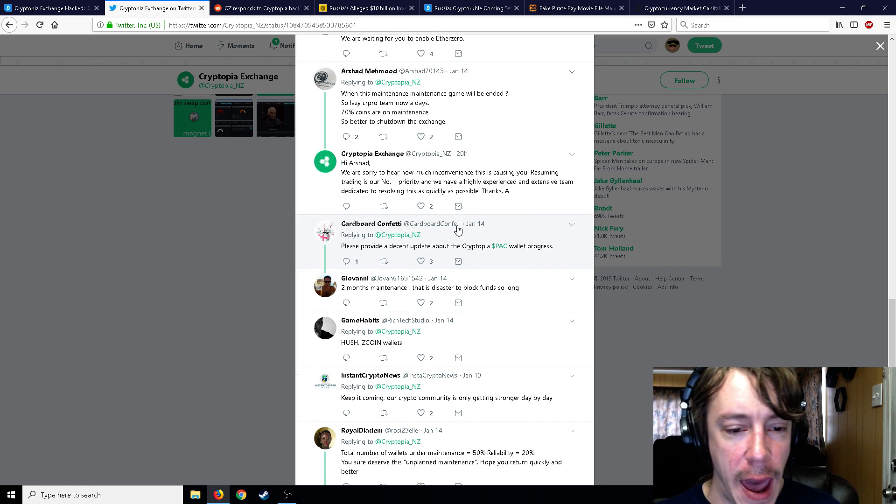
scroll(up, 3)
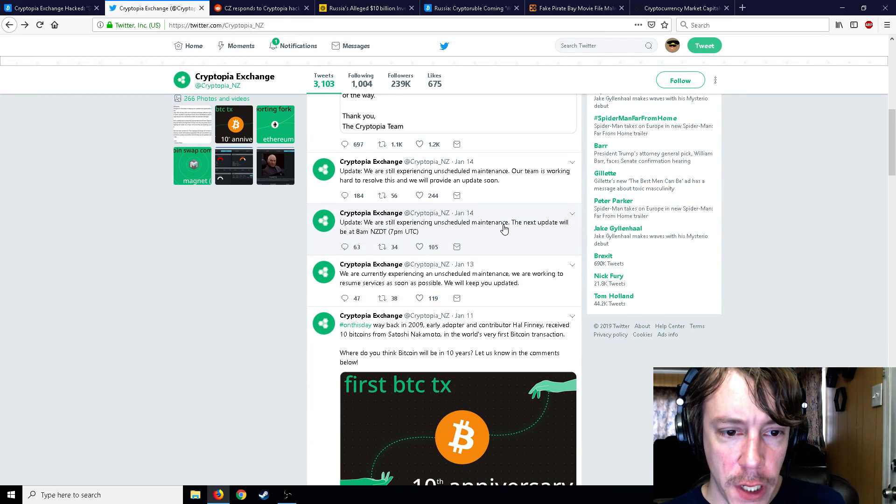
mouse_move(493, 241)
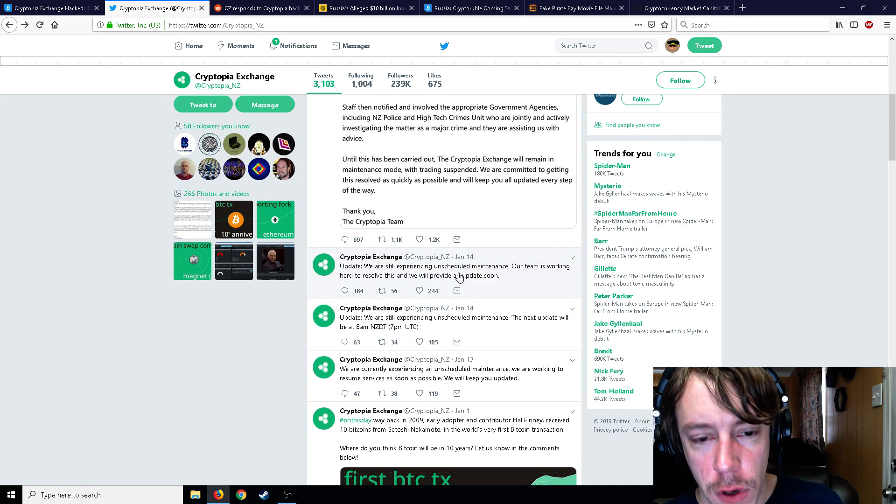
mouse_move(479, 277)
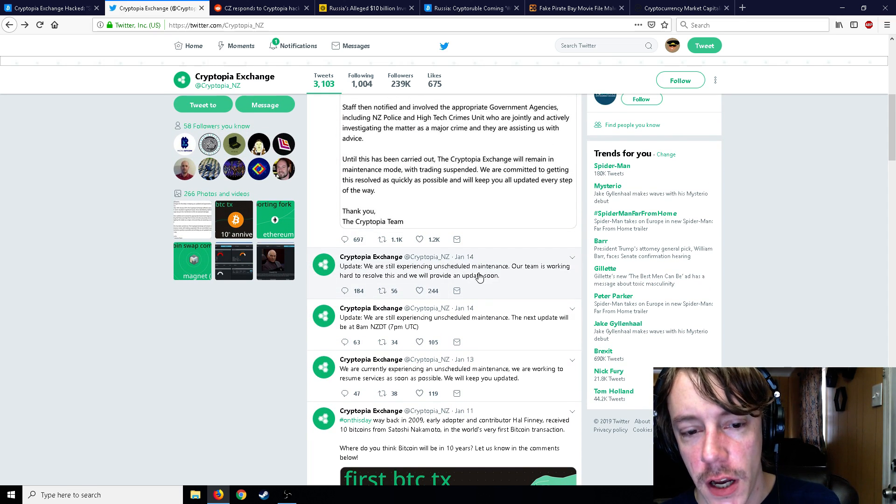
mouse_move(499, 292)
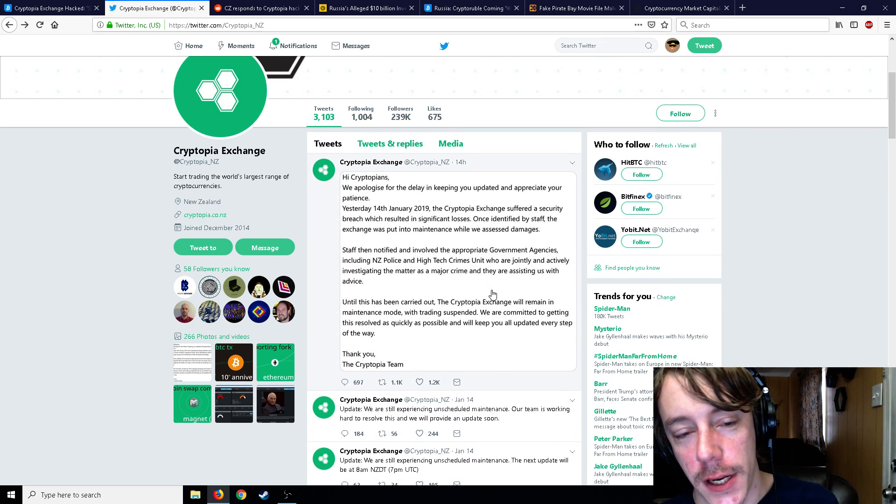
scroll(down, 3)
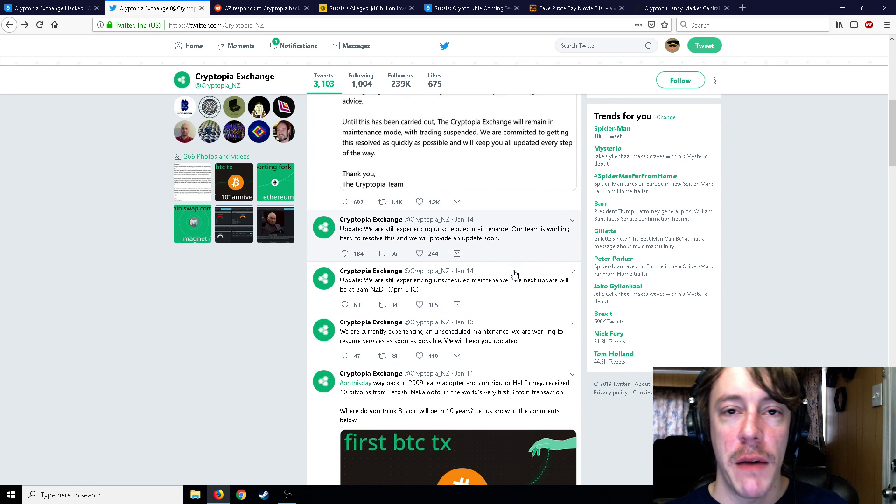
scroll(down, 3)
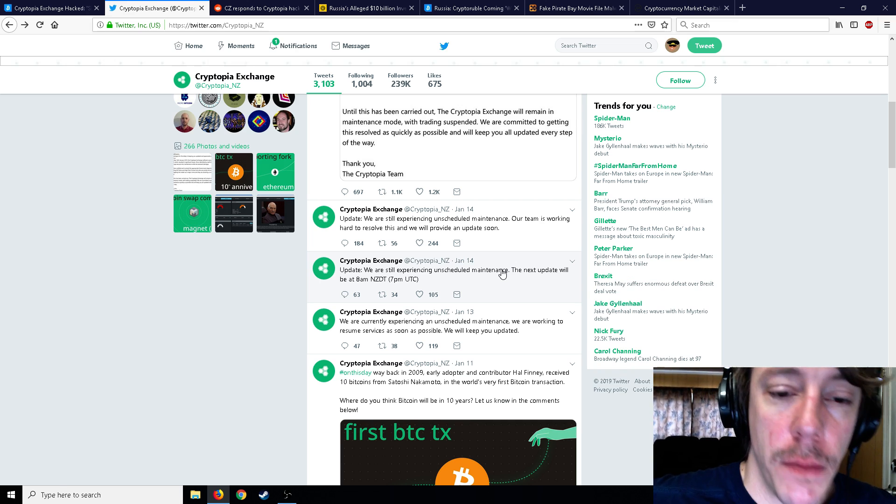
scroll(up, 3)
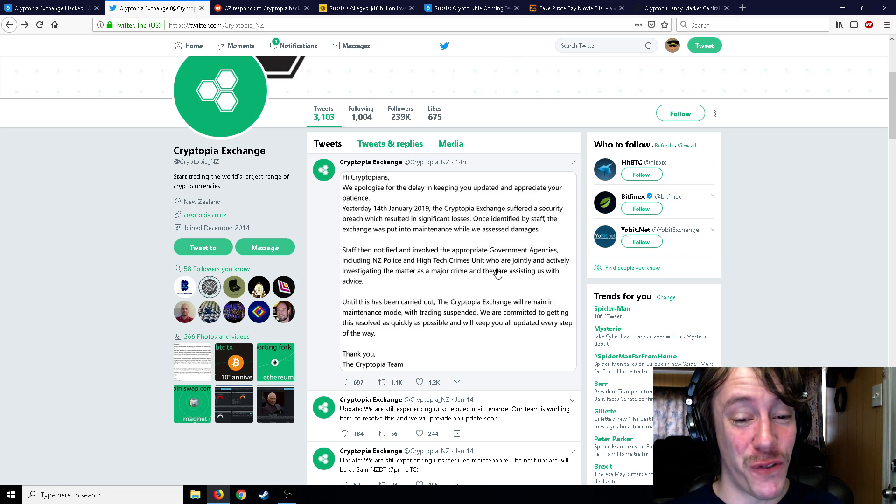
scroll(down, 3)
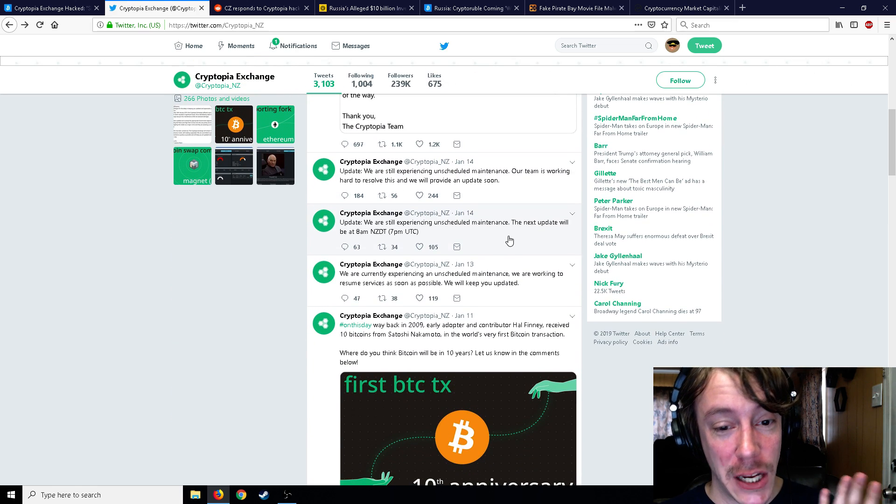
scroll(down, 3)
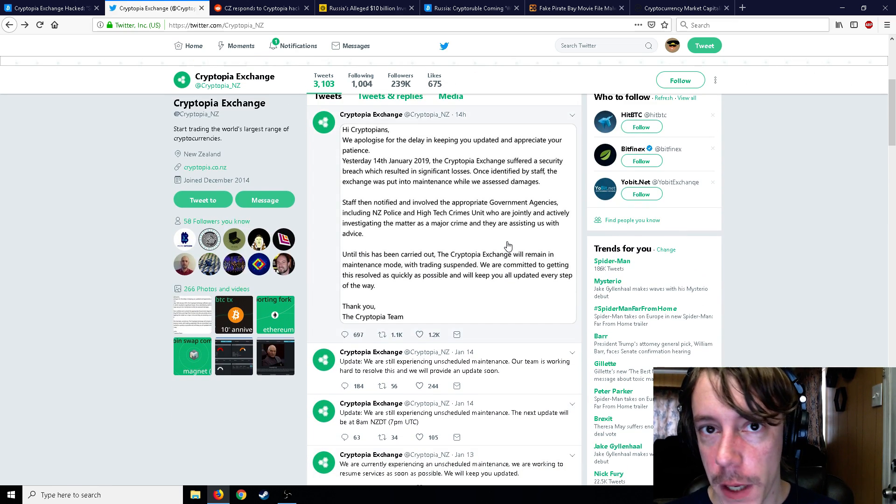
scroll(down, 3)
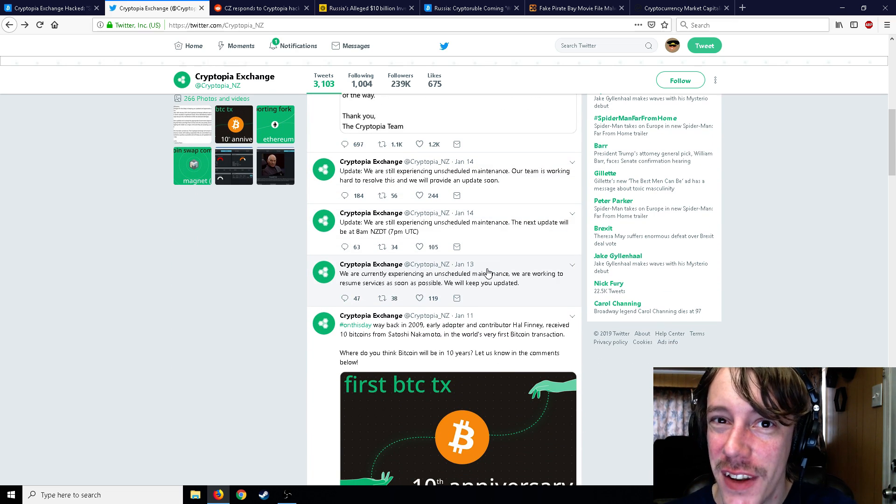
mouse_move(466, 267)
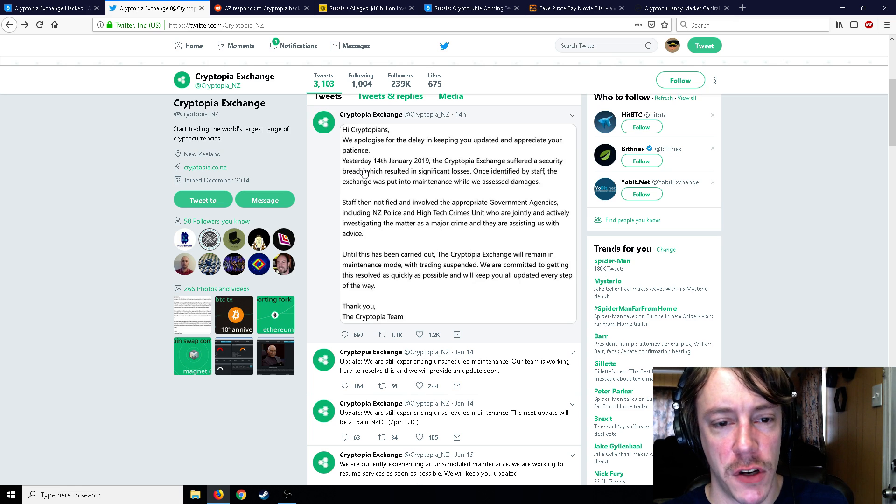
scroll(down, 3)
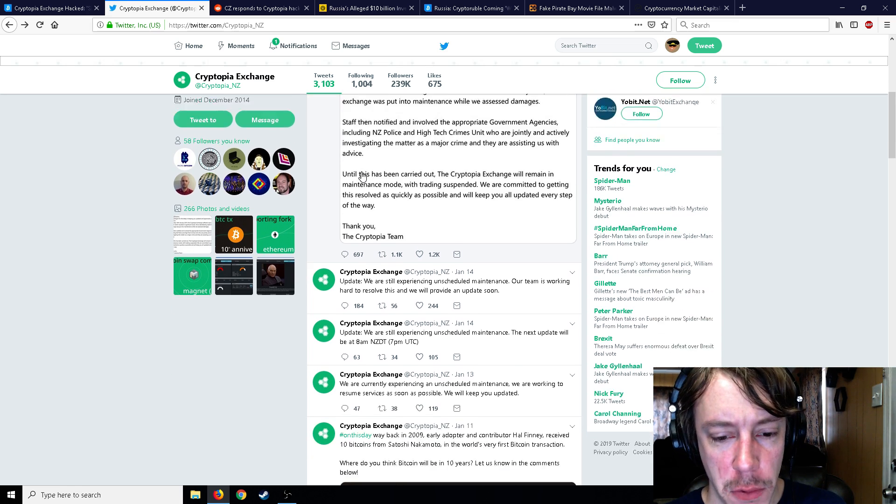
scroll(down, 3)
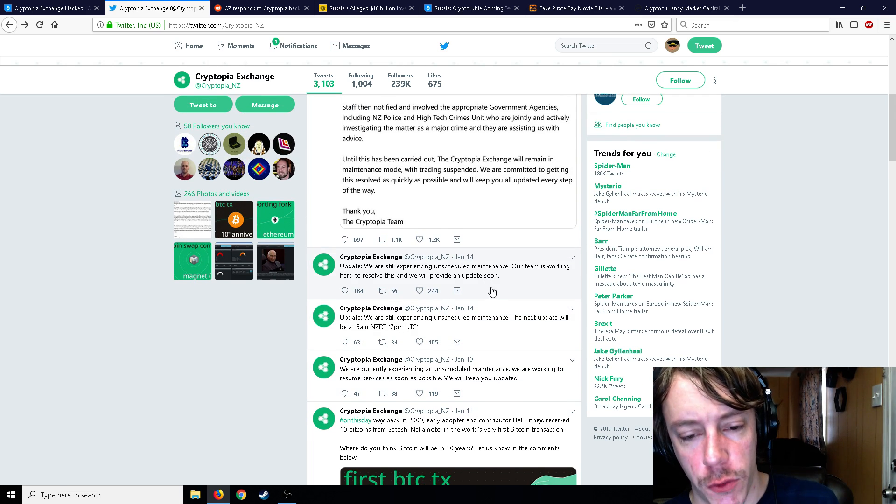
scroll(down, 3)
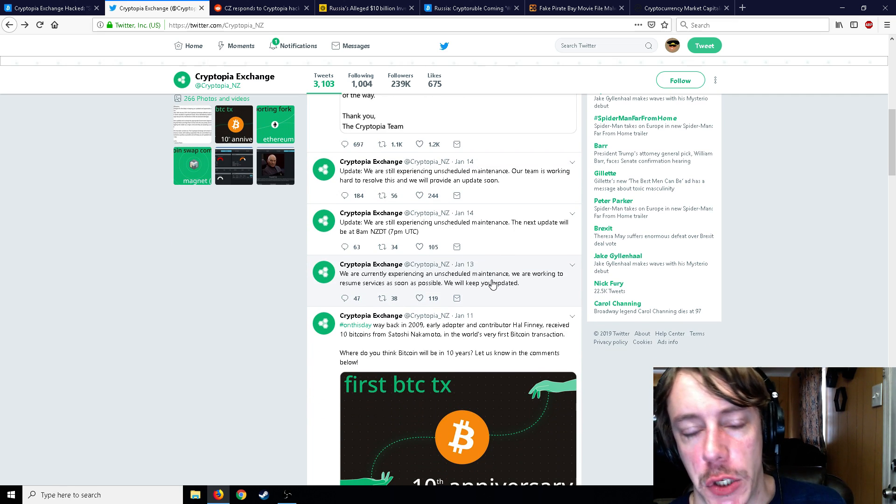
scroll(up, 3)
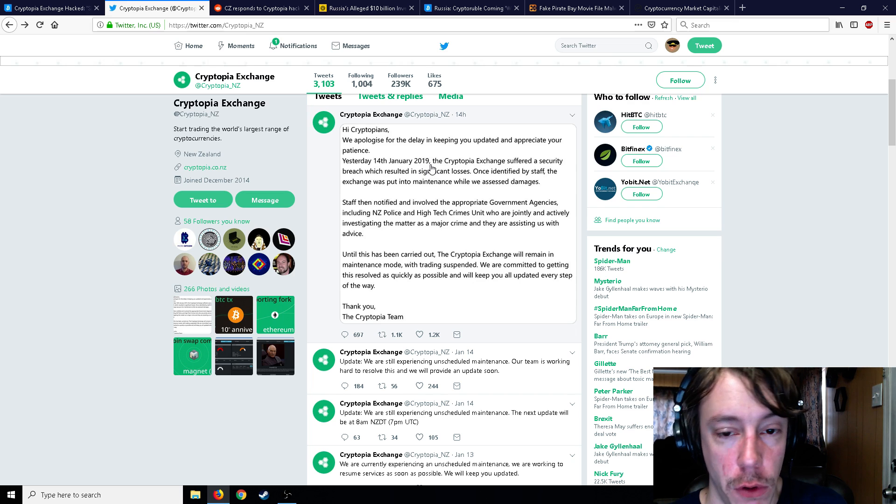
mouse_move(443, 132)
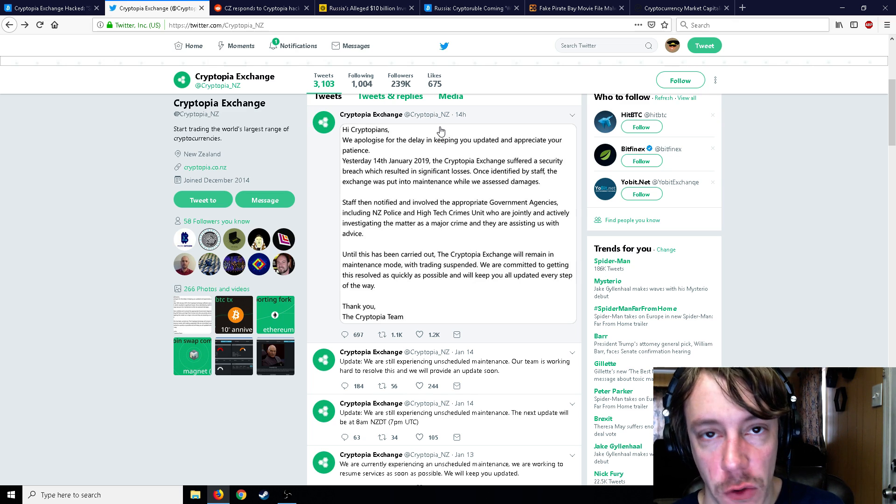
mouse_move(431, 139)
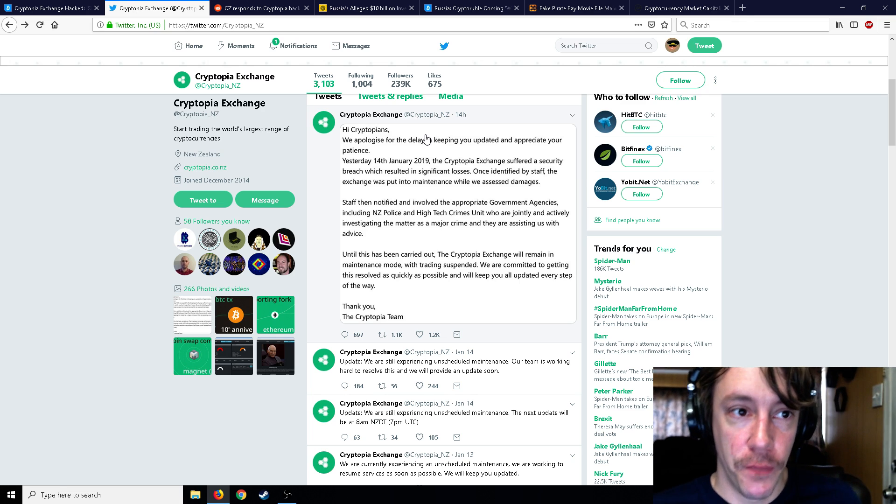
Step: Glance at the Bitcoinist article, then return to the Cryptopia Exchange Twitter profile
click(42, 7)
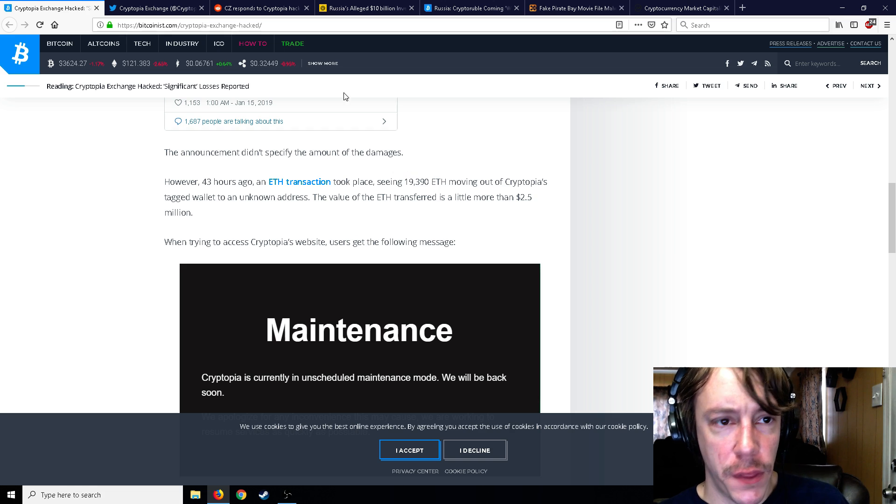
click(168, 7)
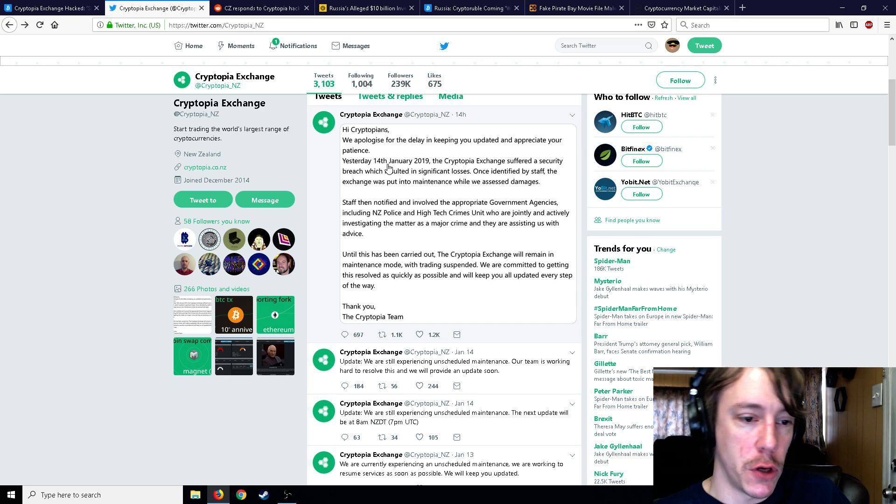
mouse_move(338, 176)
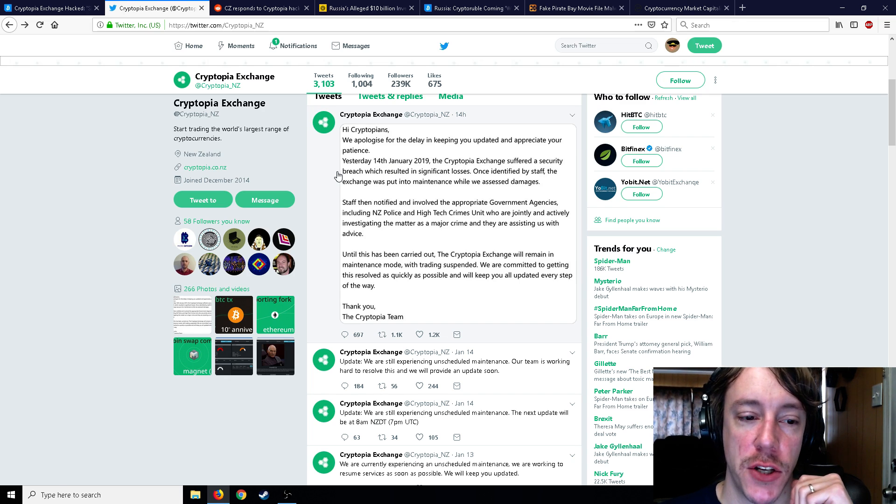
mouse_move(455, 228)
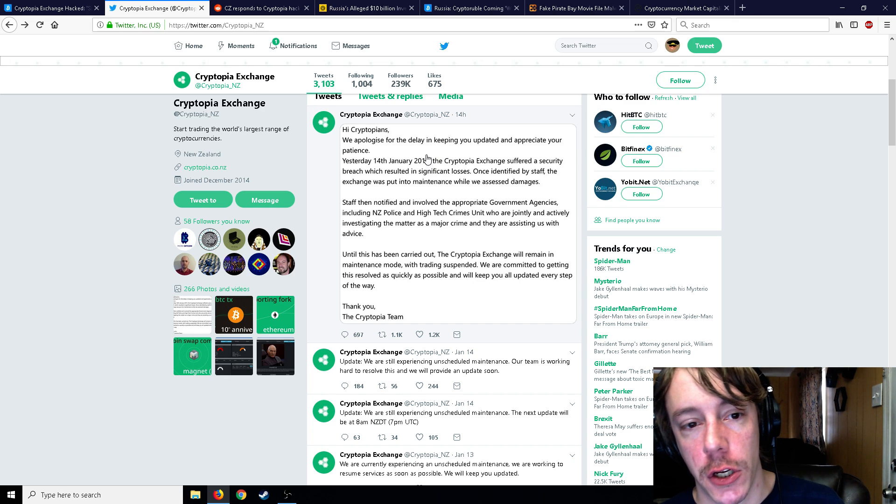
mouse_move(389, 119)
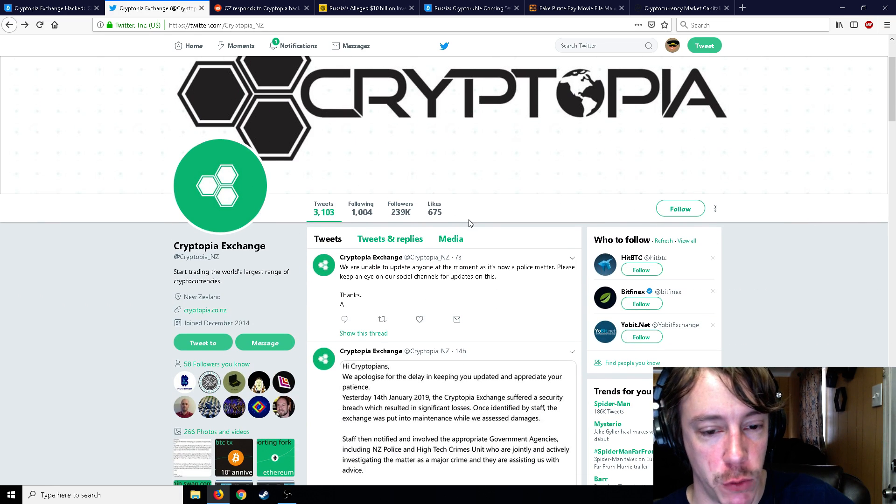
scroll(down, 3)
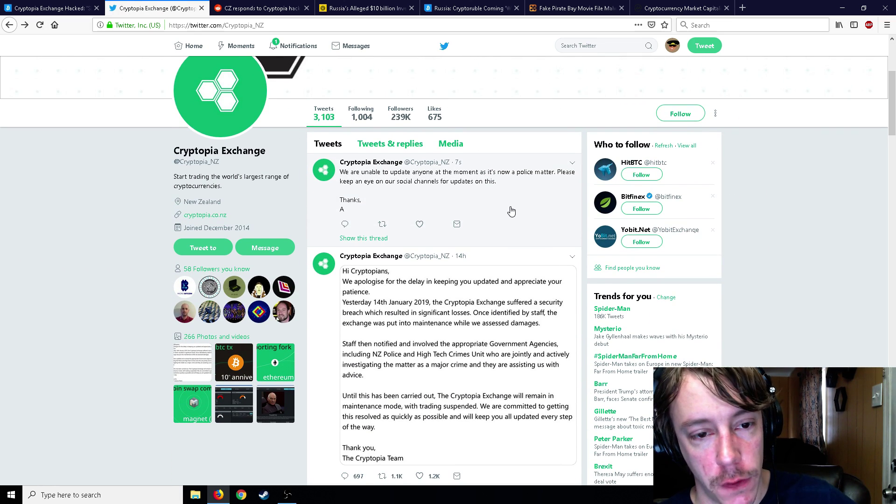
mouse_move(427, 179)
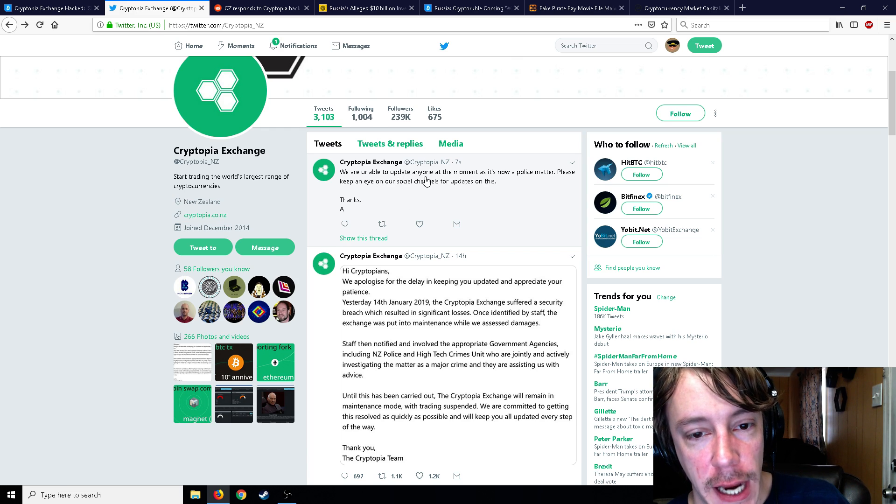
mouse_move(476, 190)
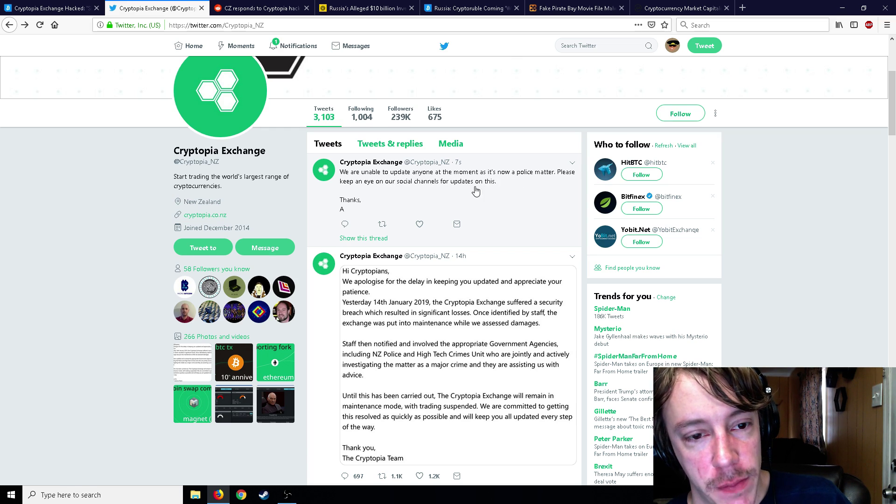
mouse_move(456, 188)
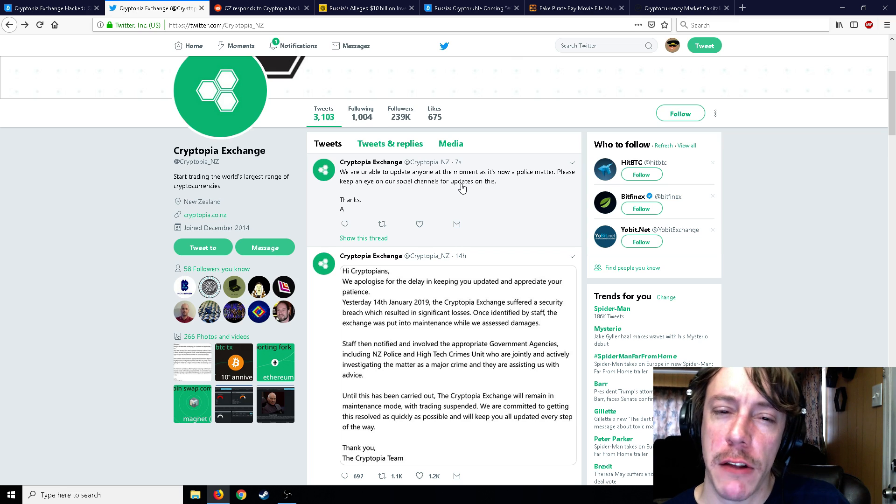
mouse_move(458, 164)
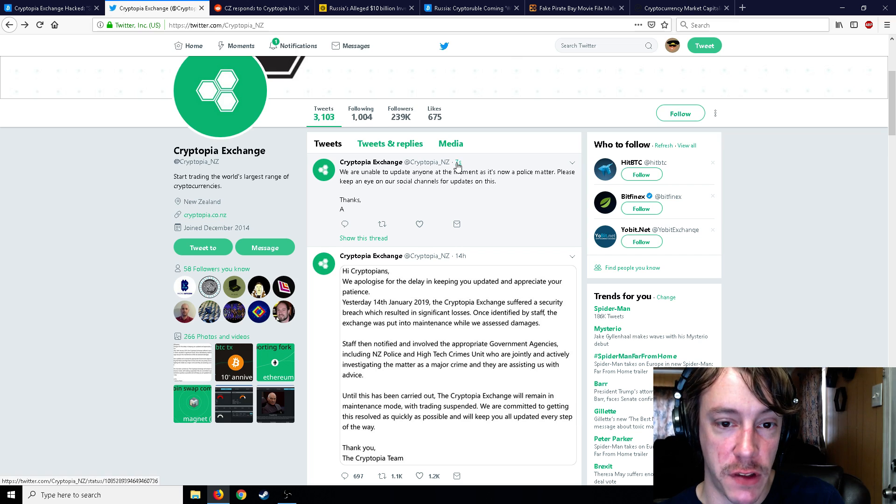
mouse_move(459, 195)
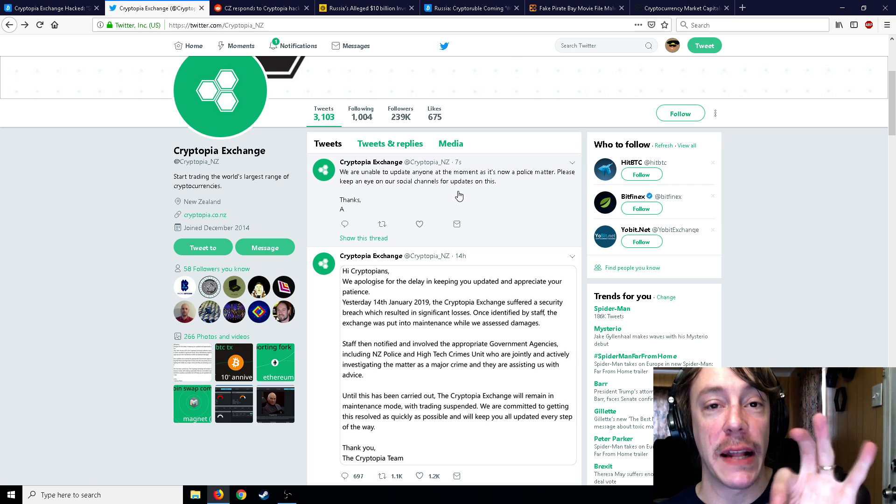
mouse_move(348, 238)
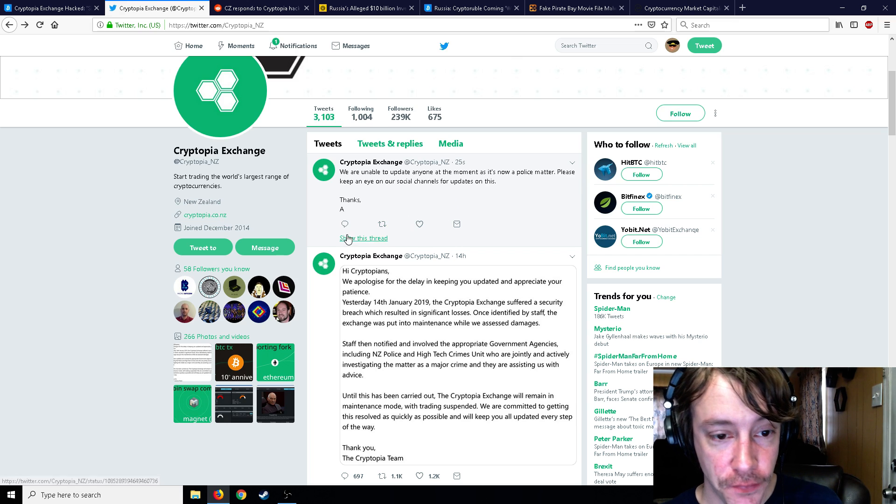
Step: Reply to Cryptopia's latest tweet: 'unable anyone but check out channels for updates? hmm... makes sen'
click(344, 224)
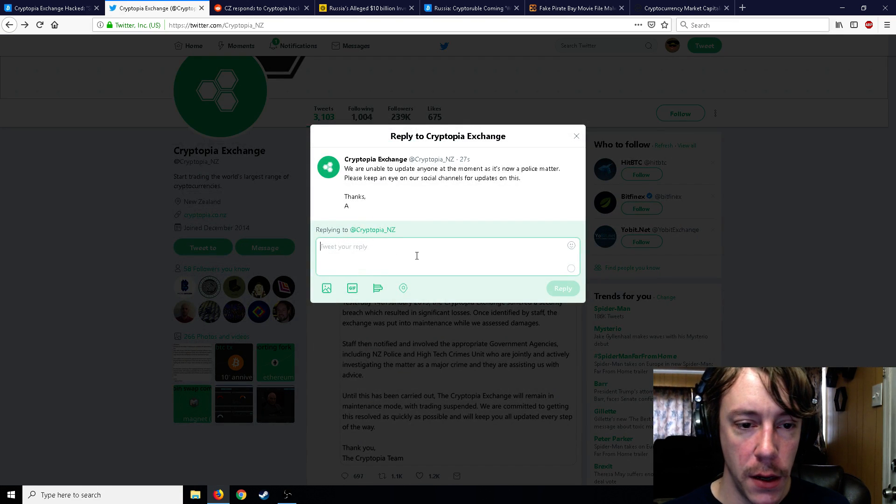
text(unable to update)
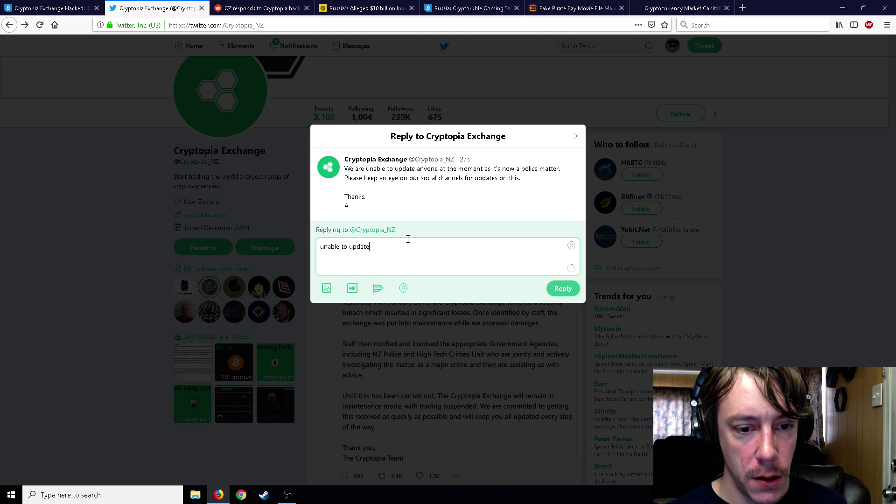
text(anyone but)
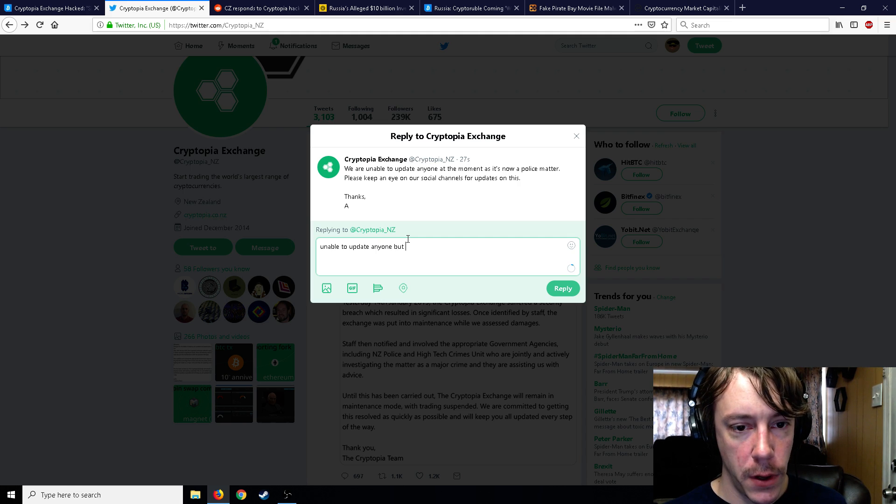
text(check out channel)
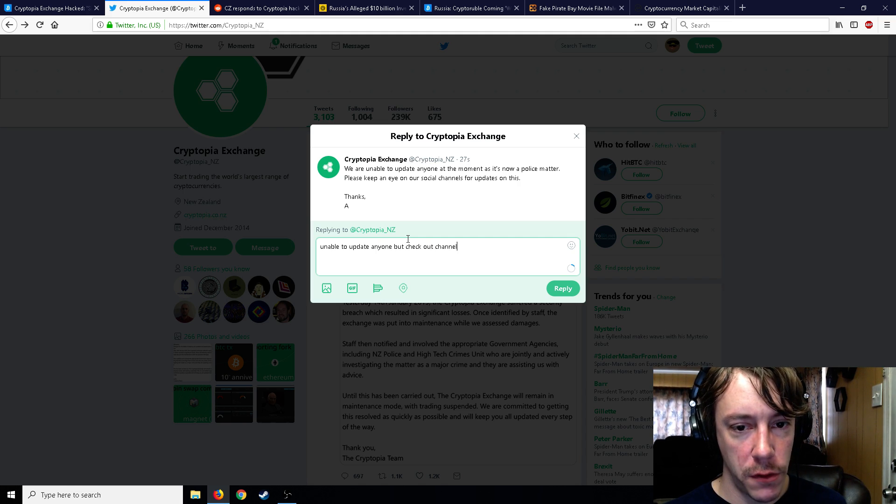
text(s for updates?)
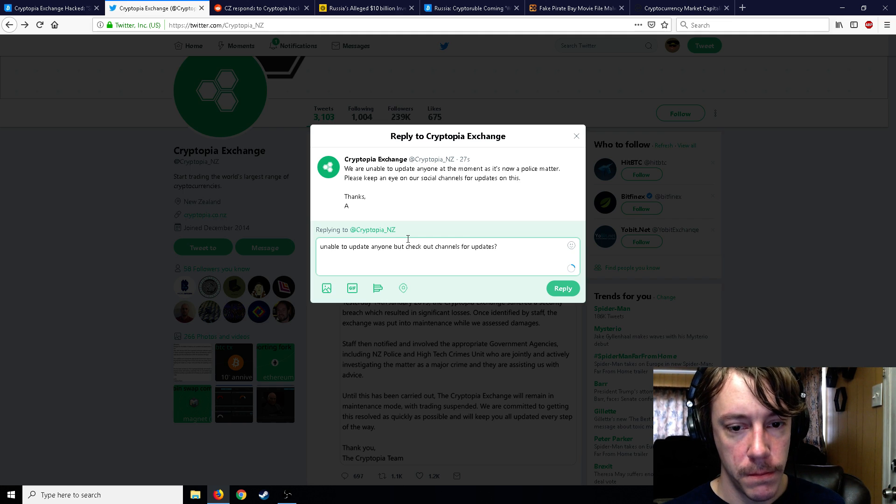
text(hmm...)
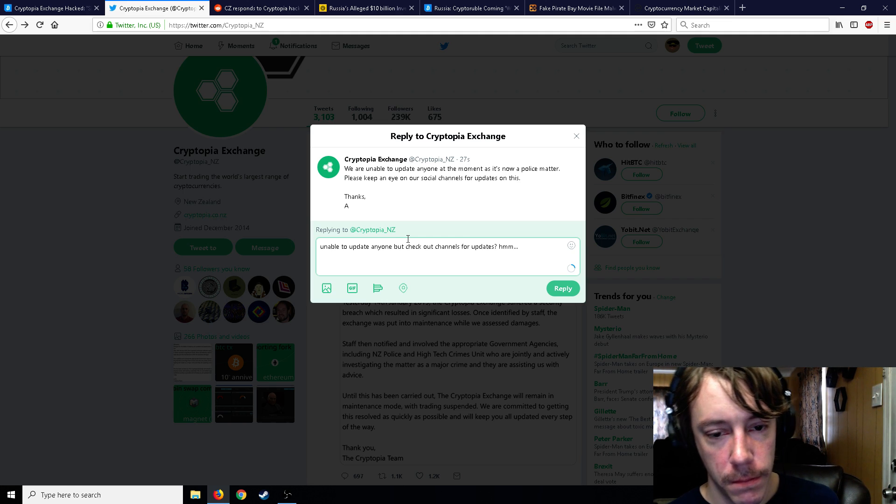
text(makes sen)
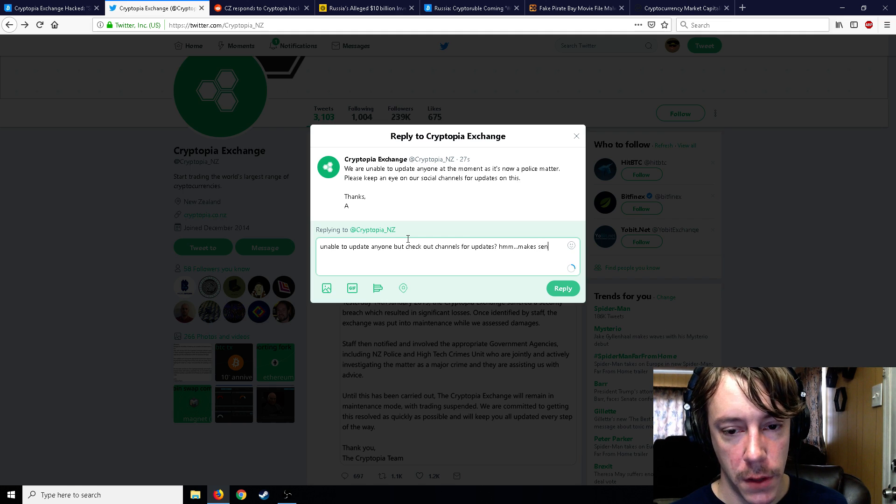
click(562, 288)
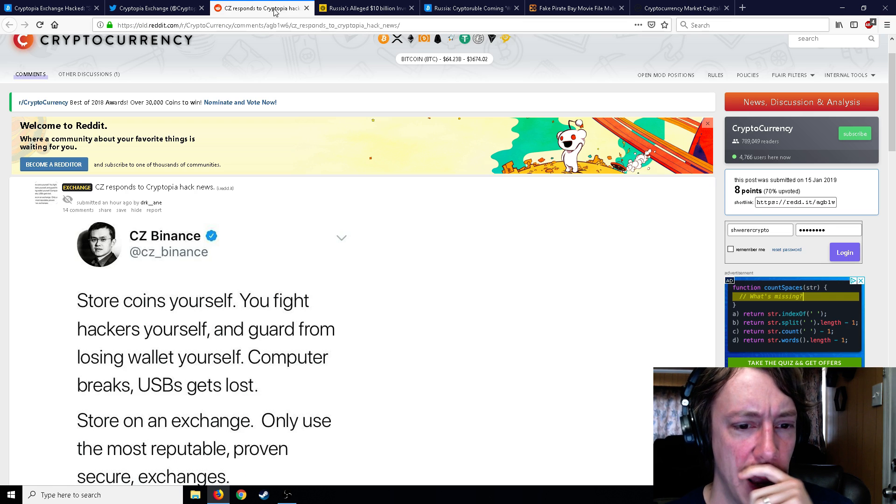
Step: Read CZ's three coin-storage options, then switch to the Russia $10 billion Bitcoin article
scroll(down, 3)
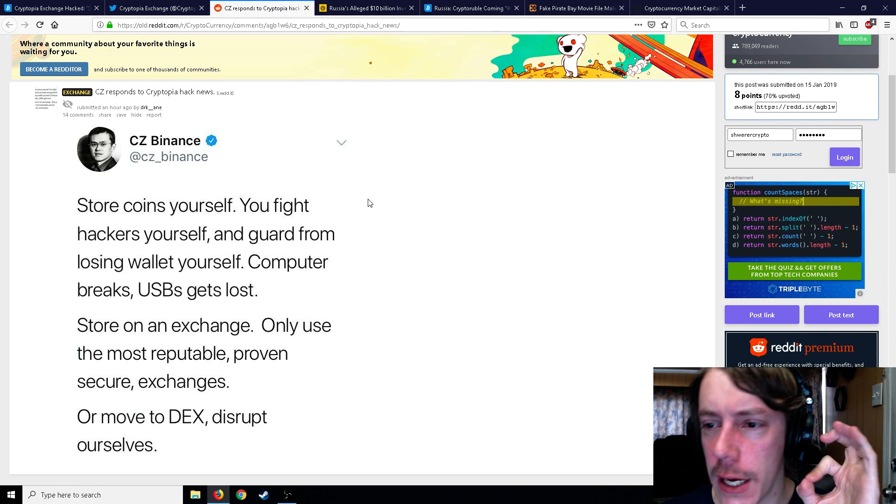
scroll(down, 3)
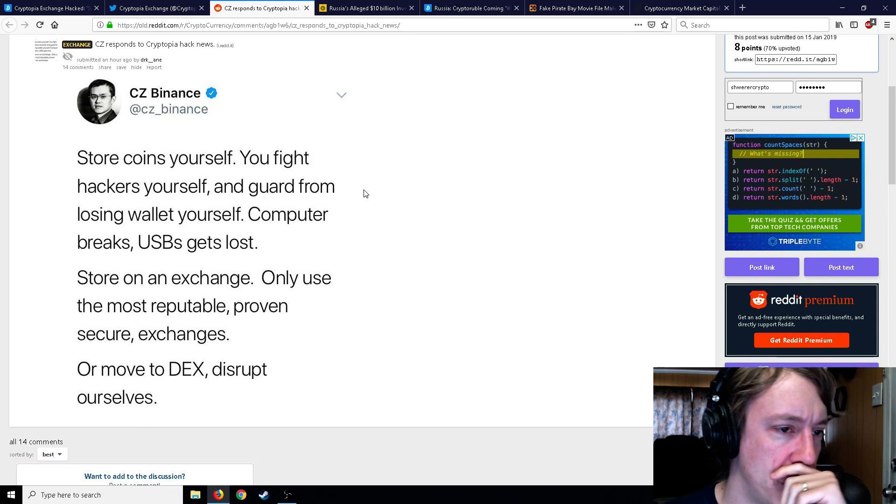
mouse_move(217, 140)
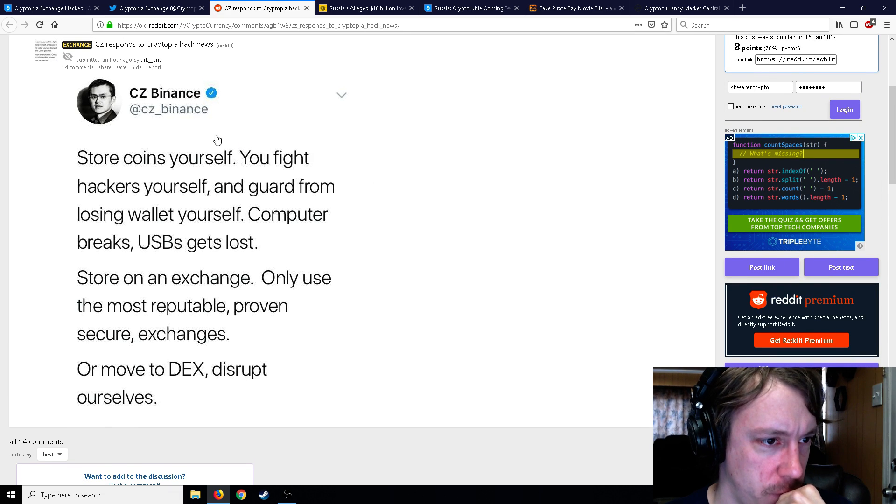
mouse_move(275, 136)
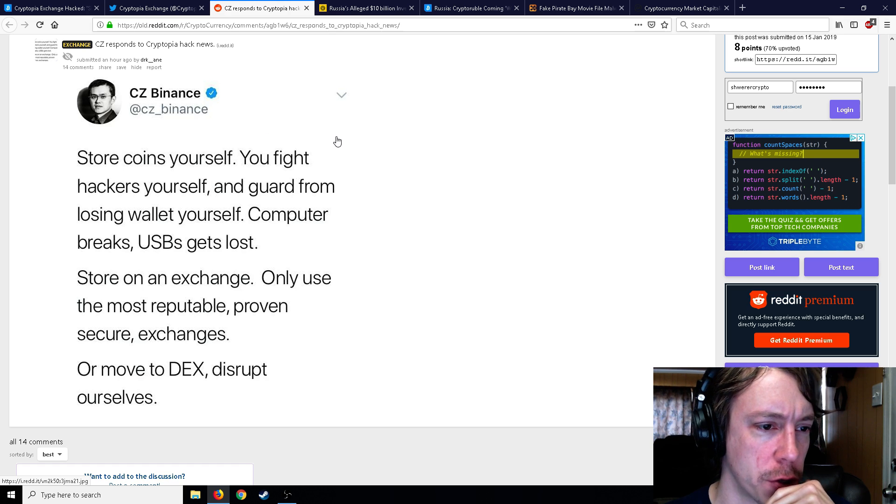
mouse_move(340, 131)
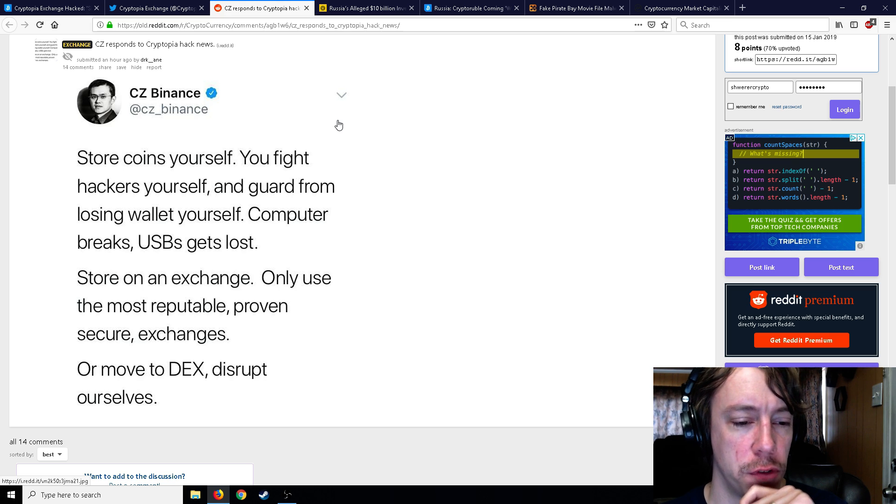
mouse_move(355, 160)
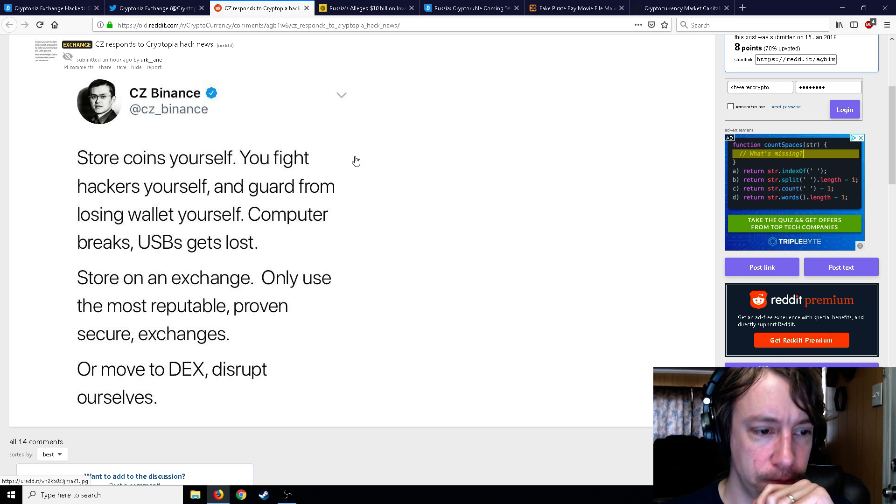
mouse_move(215, 167)
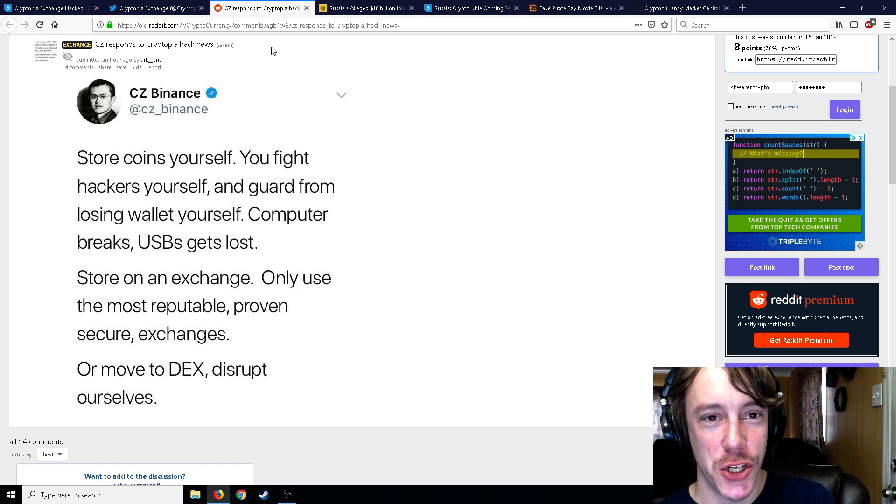
click(369, 8)
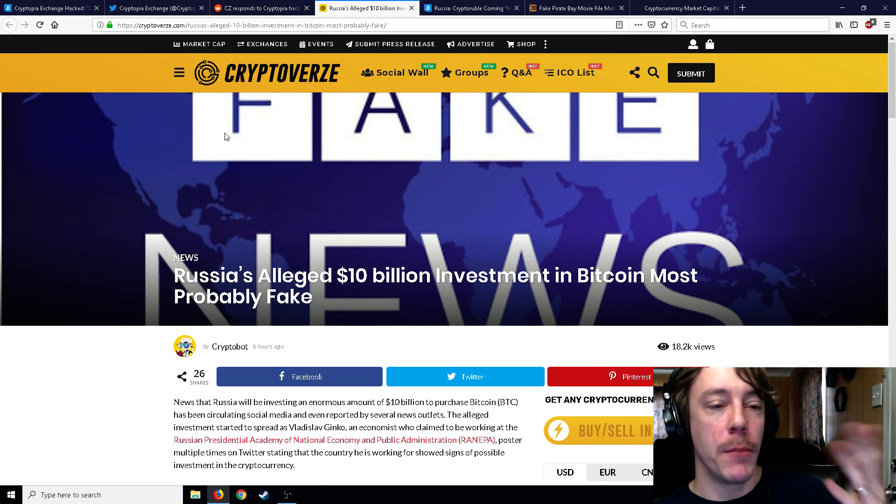
mouse_move(111, 261)
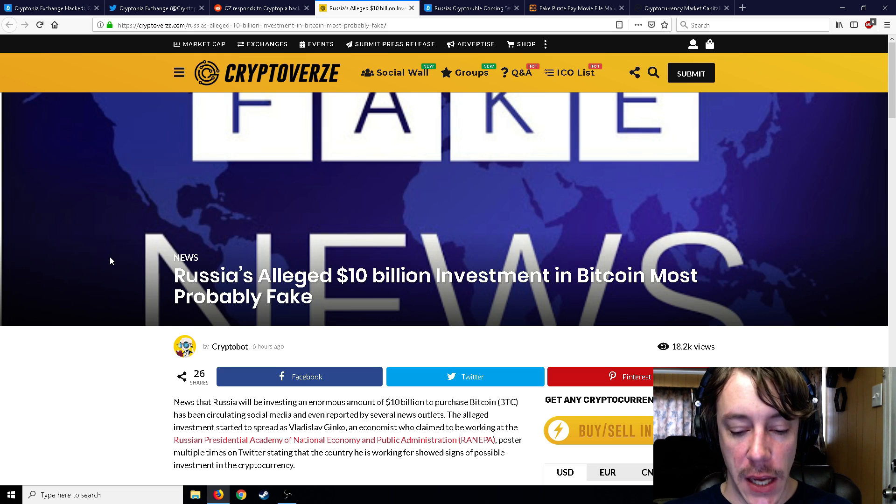
scroll(down, 3)
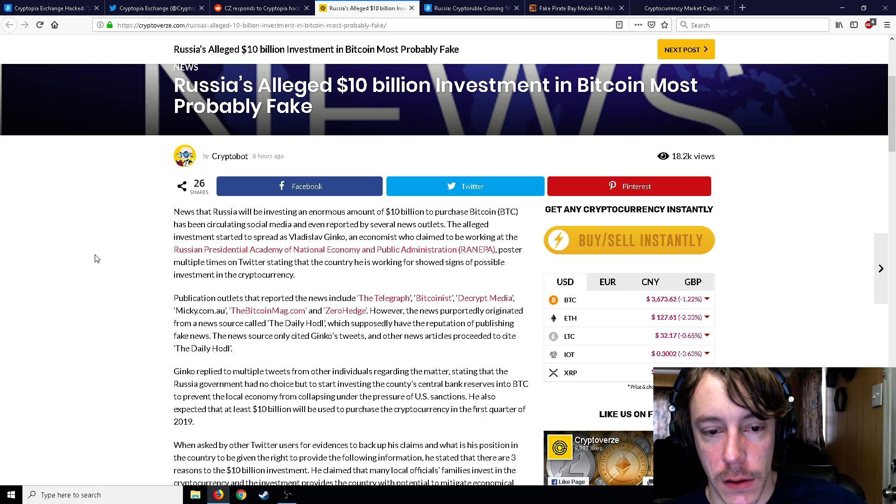
mouse_move(473, 253)
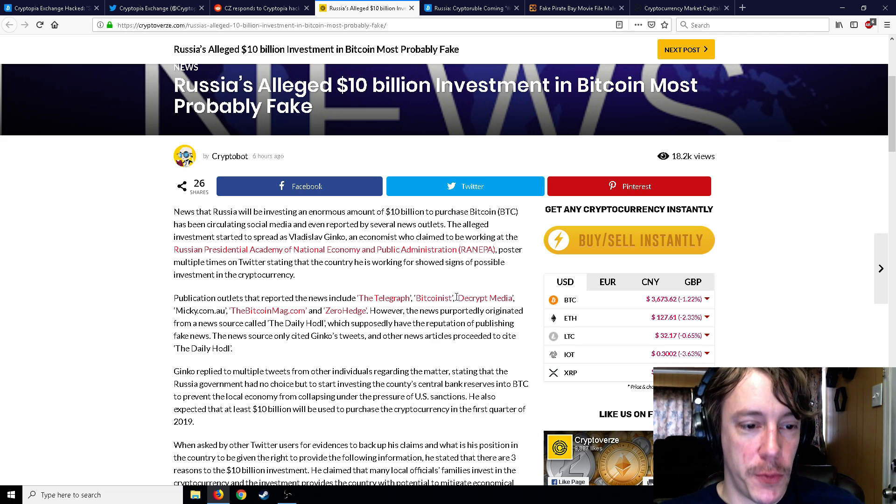
mouse_move(392, 298)
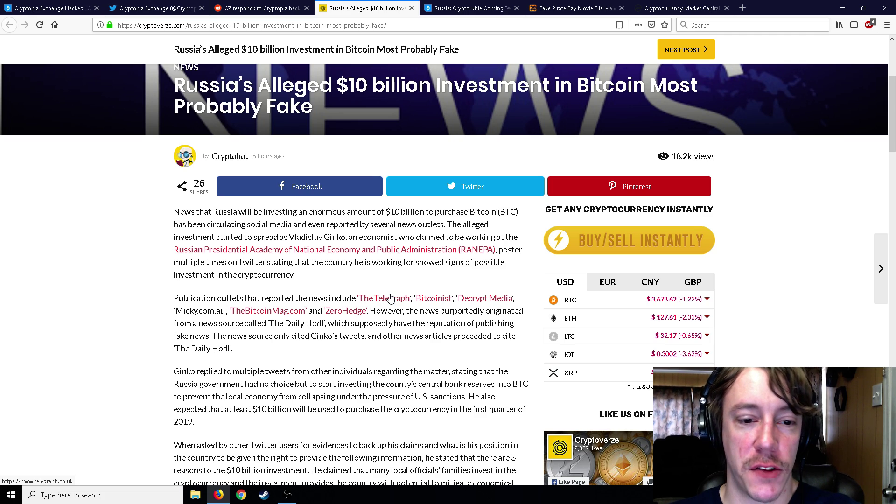
mouse_move(385, 286)
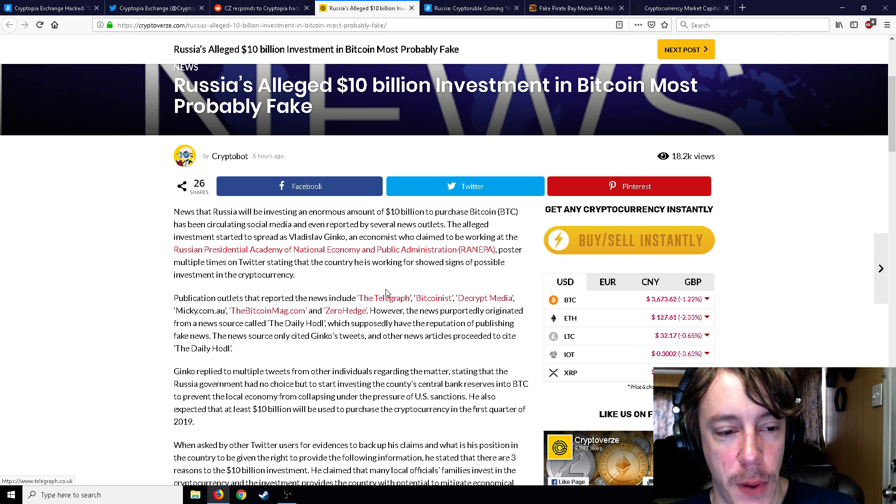
scroll(down, 3)
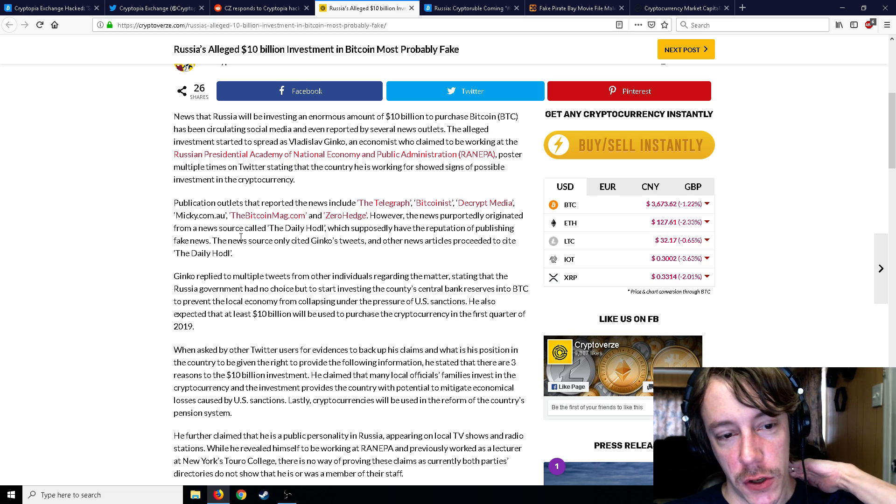
mouse_move(290, 249)
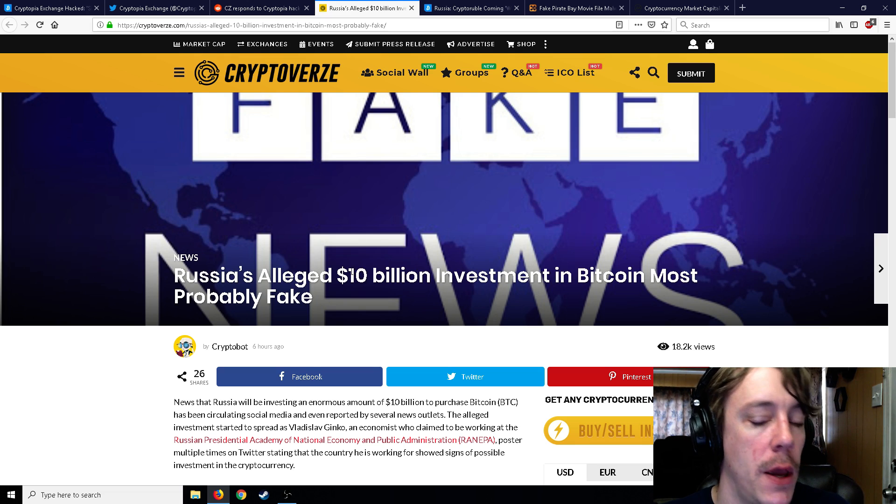
scroll(down, 3)
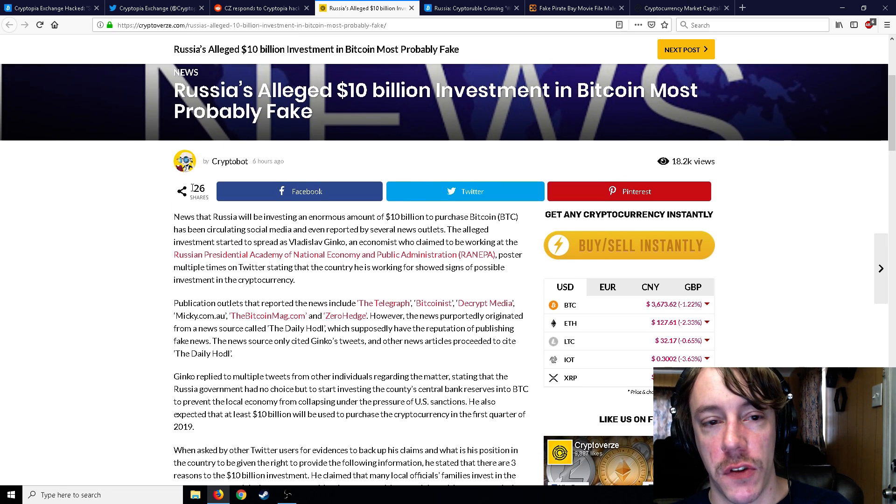
scroll(up, 3)
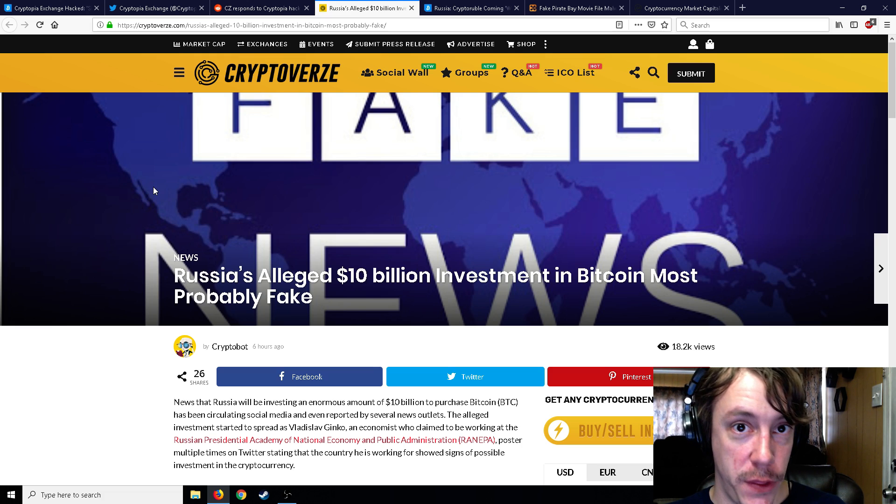
scroll(down, 3)
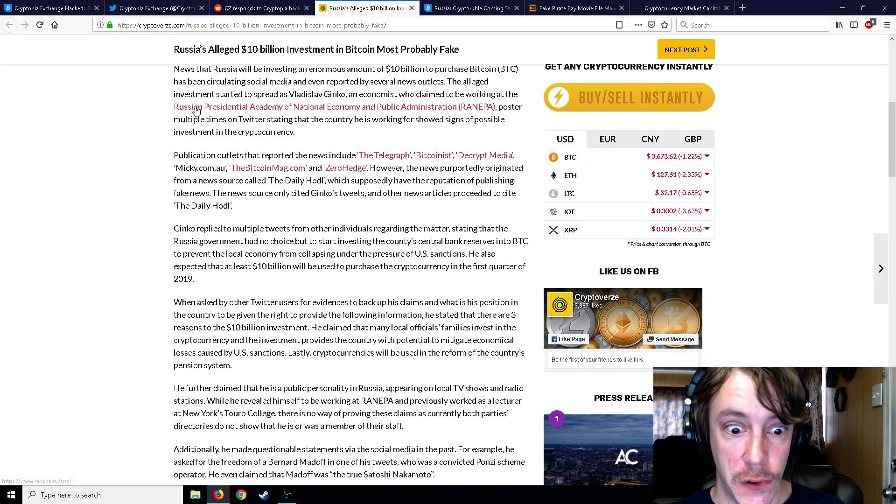
scroll(down, 3)
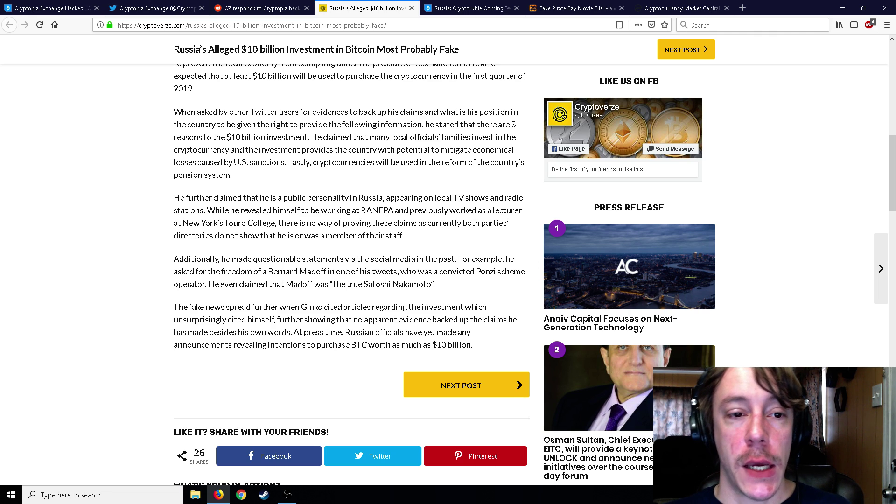
scroll(up, 3)
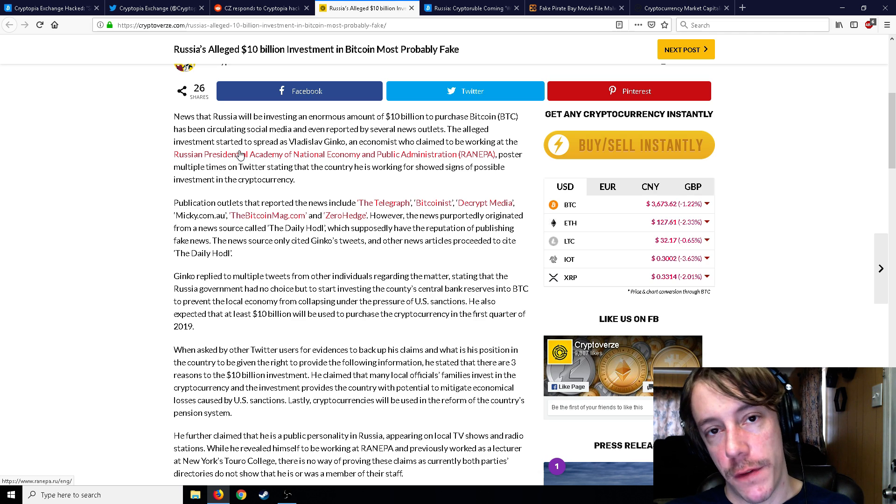
mouse_move(280, 165)
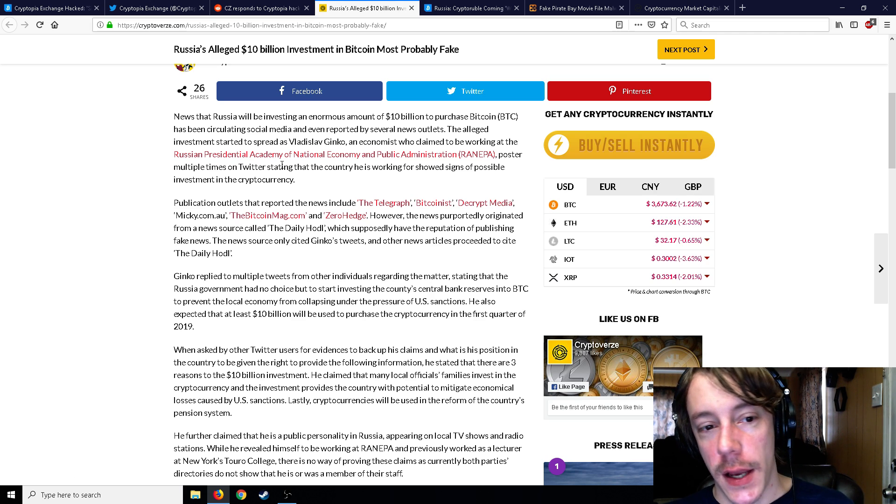
mouse_move(277, 157)
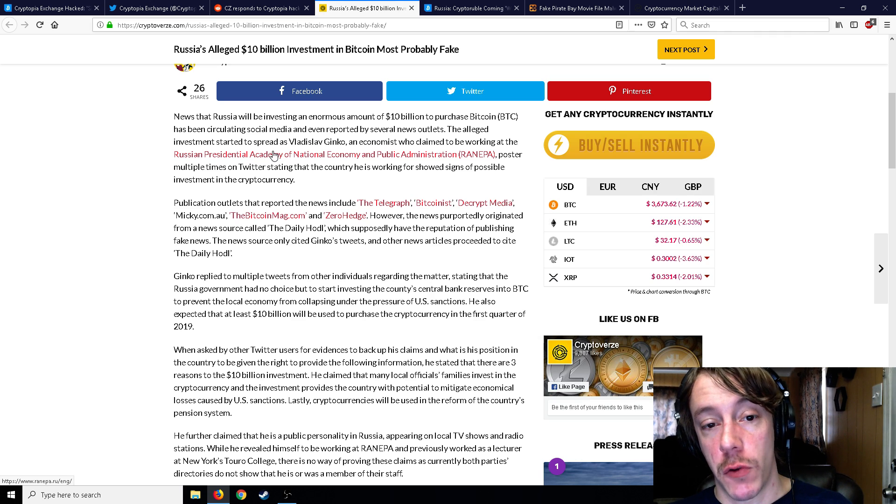
mouse_move(391, 107)
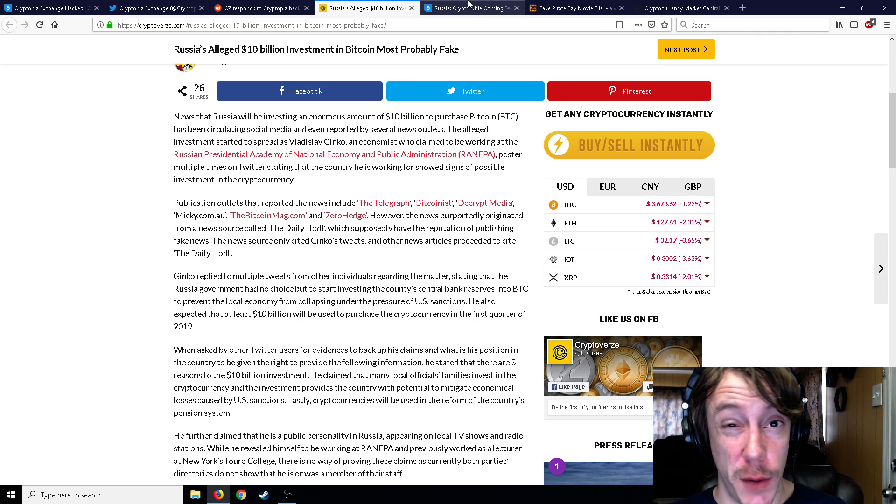
Step: Read the Bitcoinist Cryptoruble article to the end, then switch to the Pirate Bay malware story
click(469, 9)
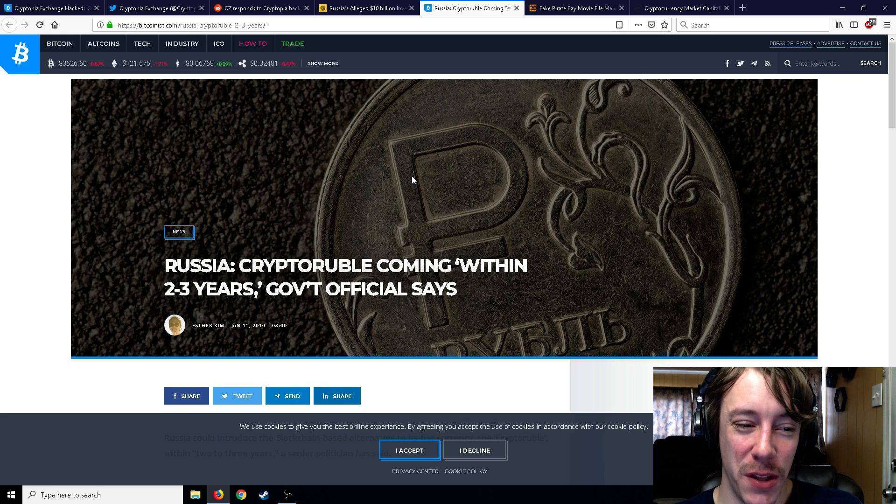
scroll(down, 3)
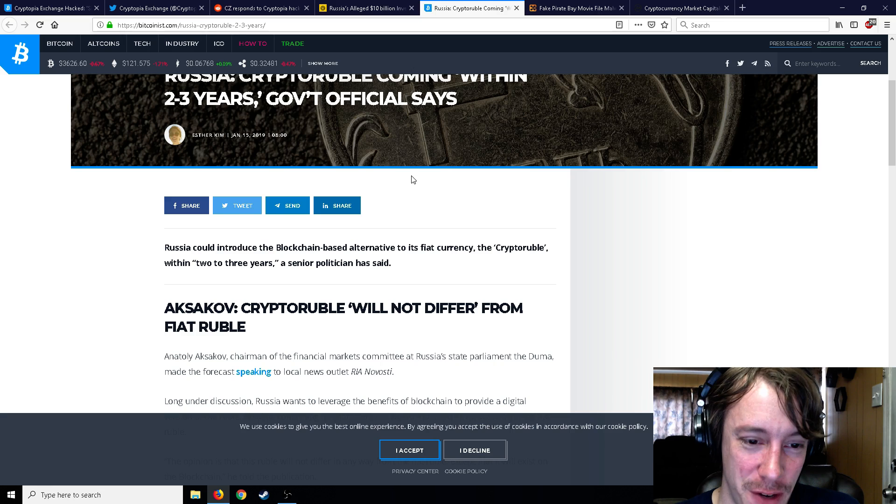
scroll(down, 3)
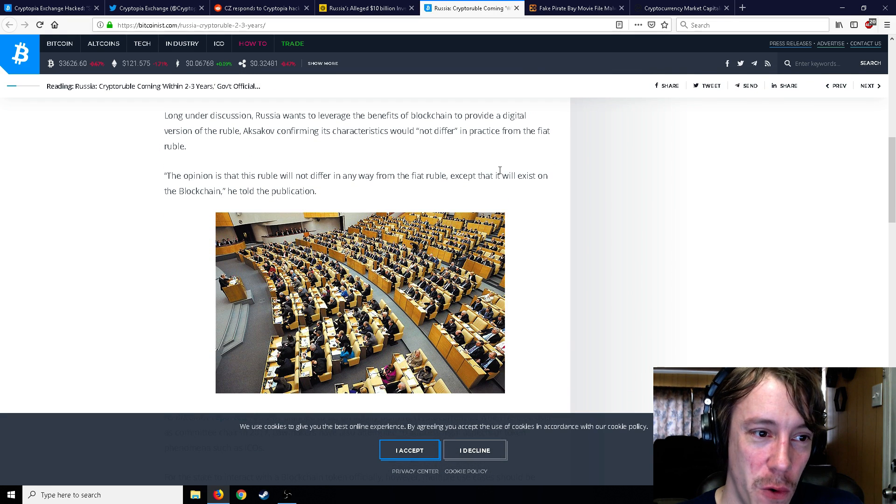
mouse_move(495, 169)
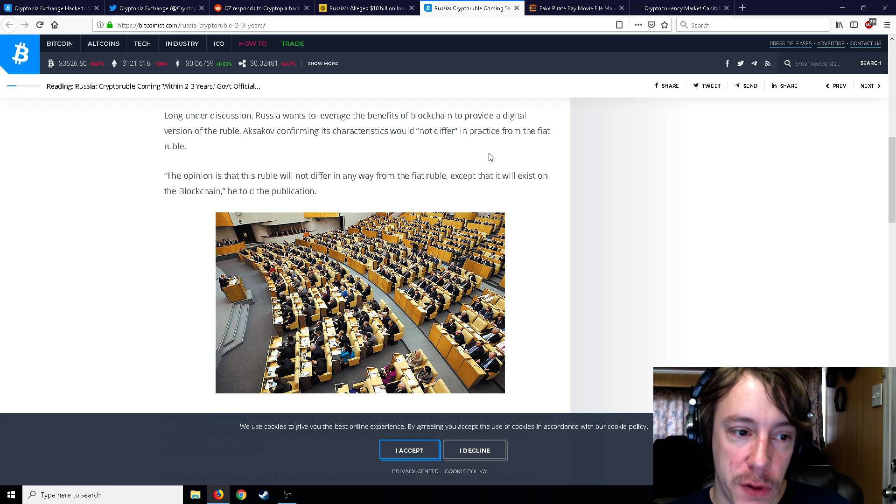
scroll(down, 3)
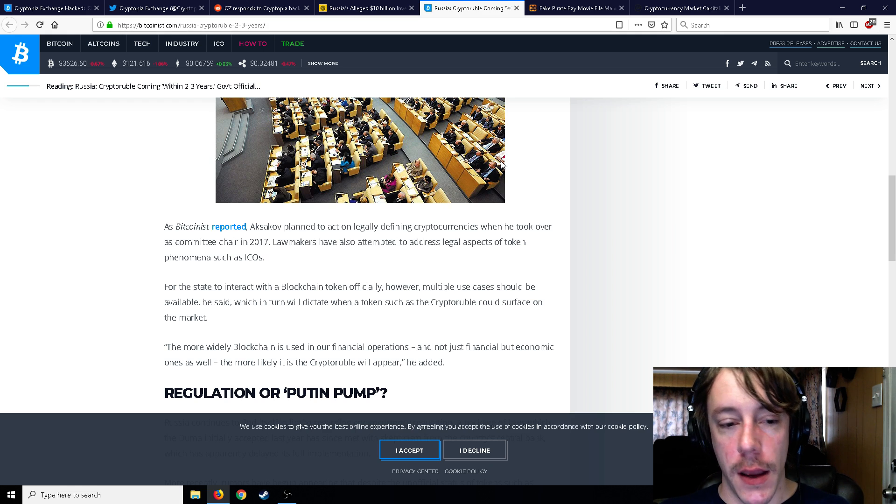
scroll(down, 3)
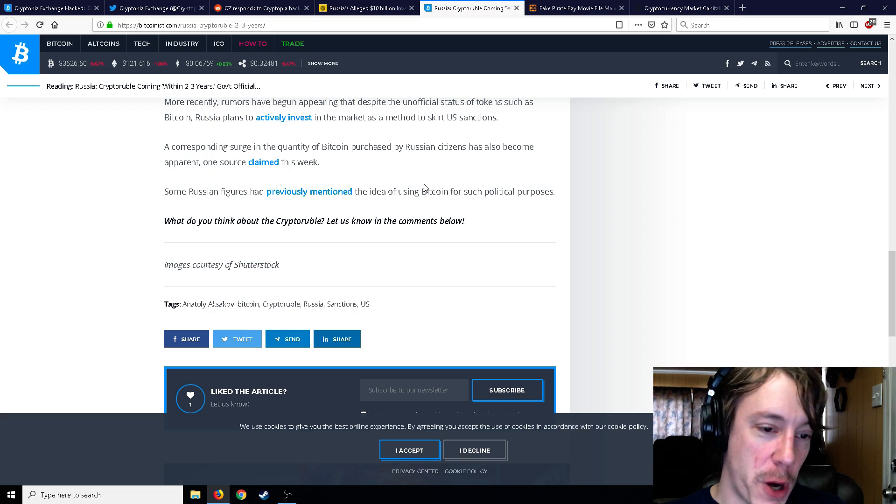
scroll(up, 3)
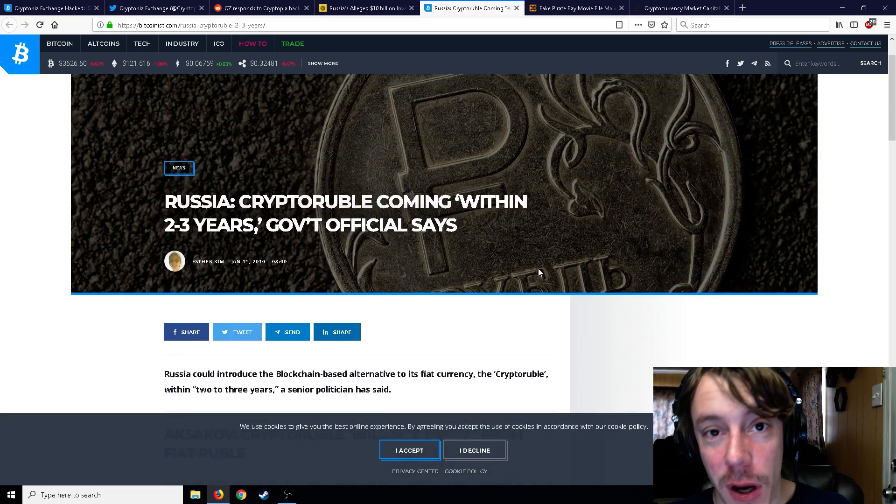
scroll(down, 3)
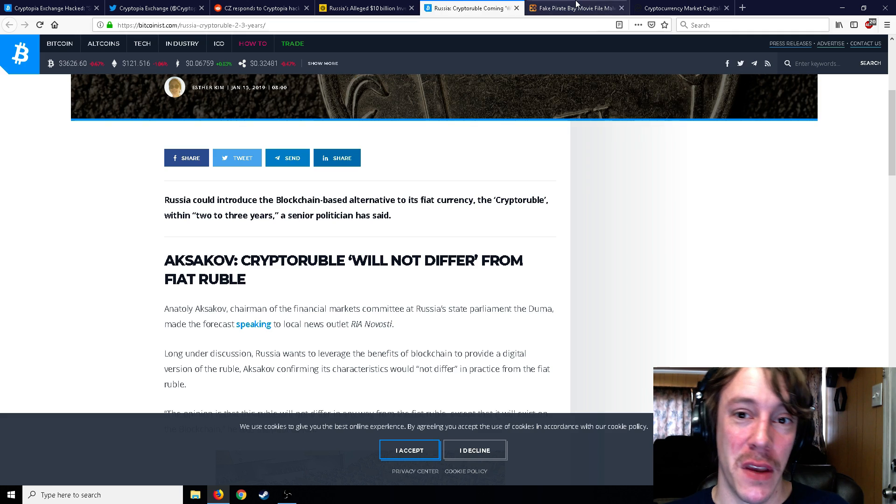
click(576, 8)
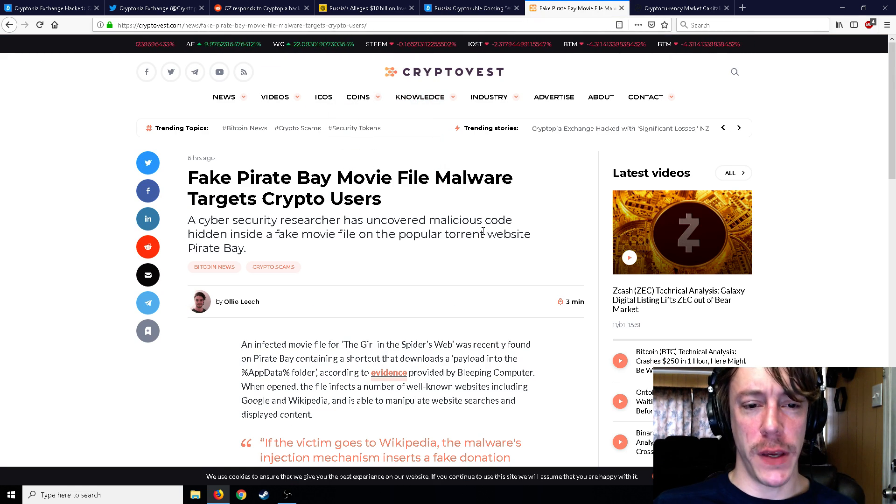
Step: Scroll the Cryptovest fake Pirate Bay malware article down to 0xffff0800's embedded tweet
scroll(down, 3)
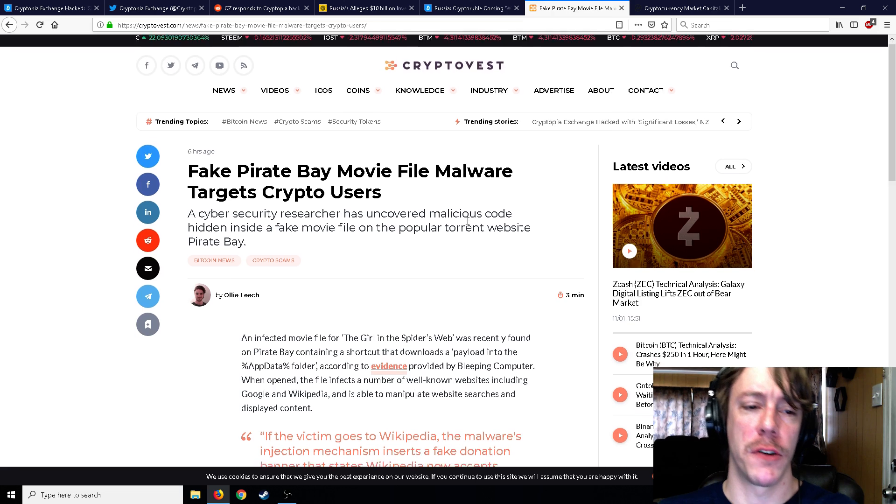
scroll(down, 3)
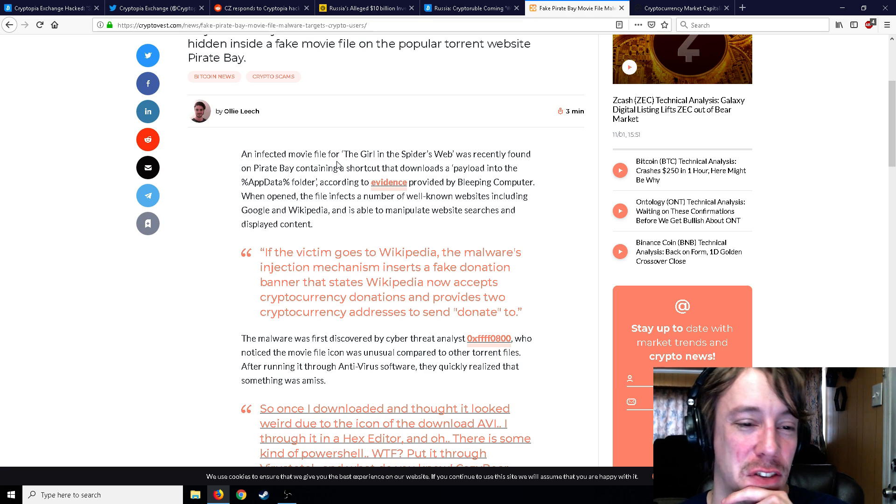
mouse_move(377, 191)
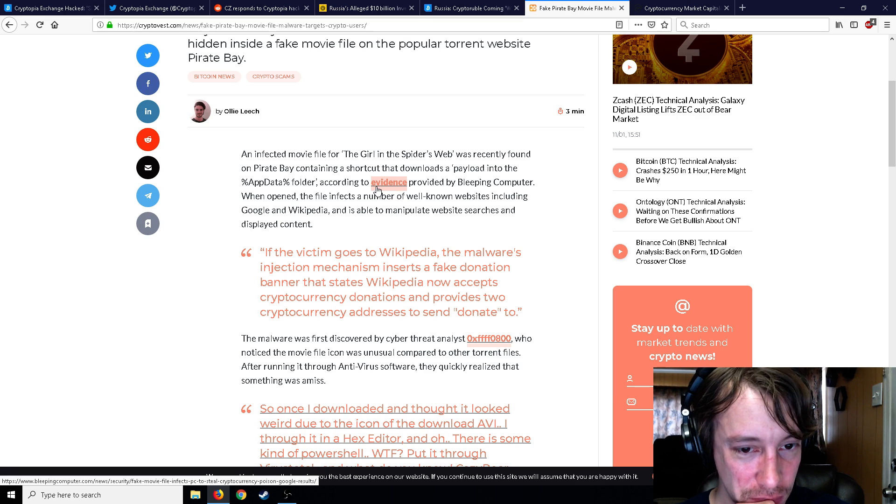
mouse_move(385, 233)
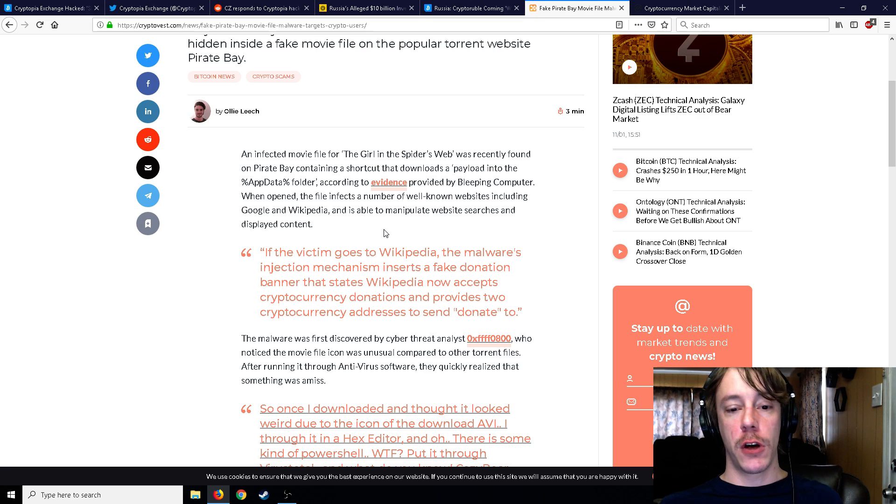
mouse_move(281, 287)
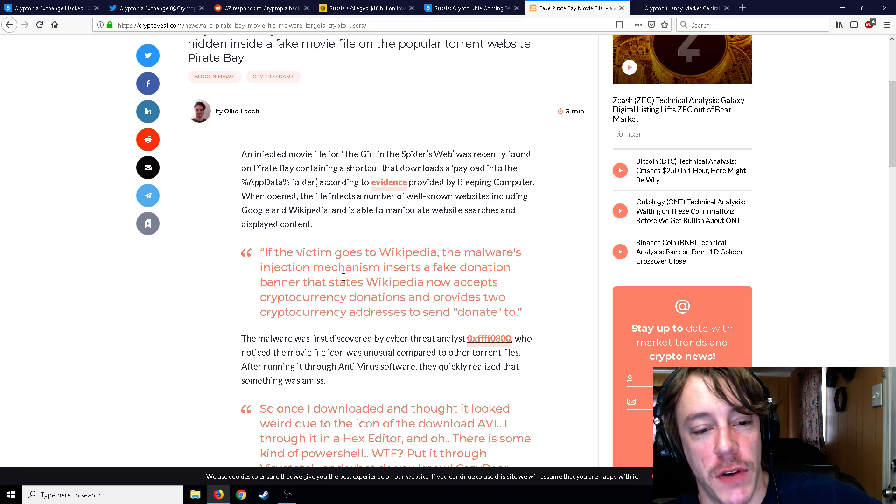
mouse_move(418, 280)
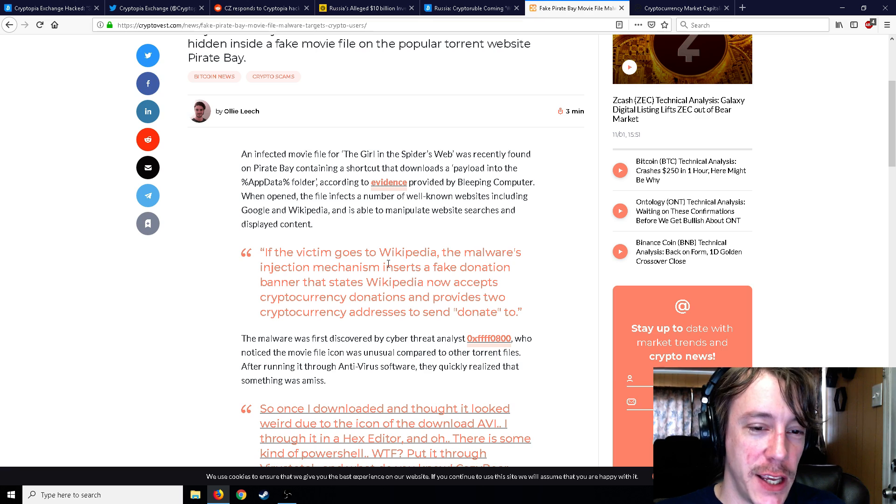
mouse_move(385, 96)
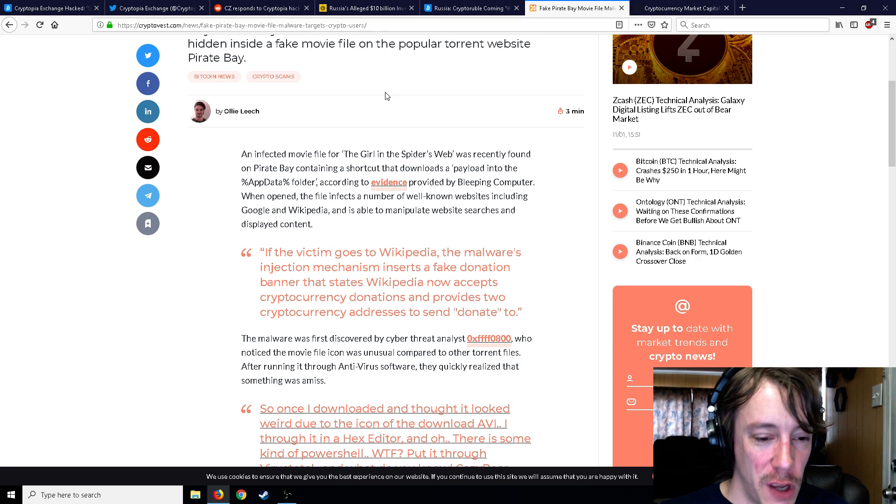
scroll(down, 3)
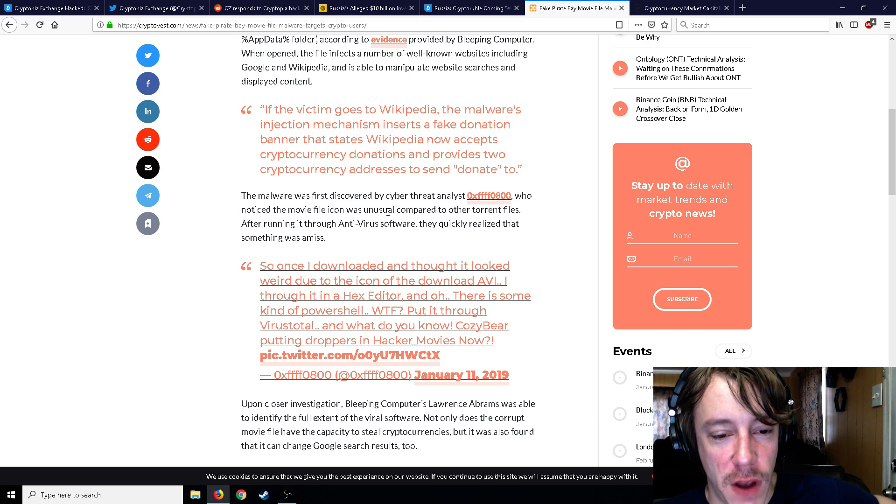
scroll(down, 3)
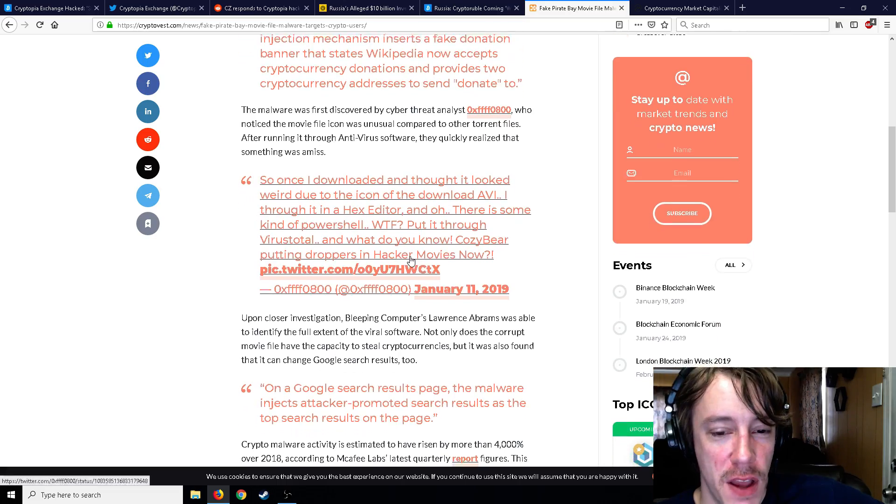
scroll(down, 3)
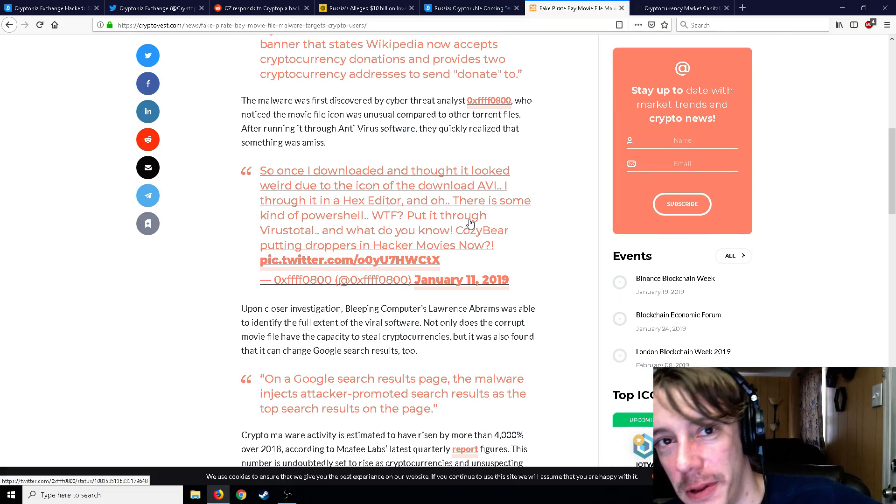
scroll(down, 3)
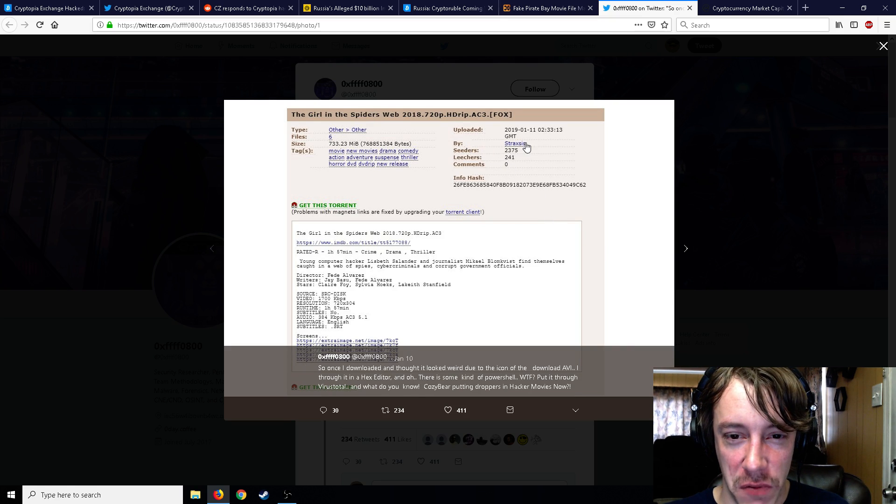
mouse_move(671, 252)
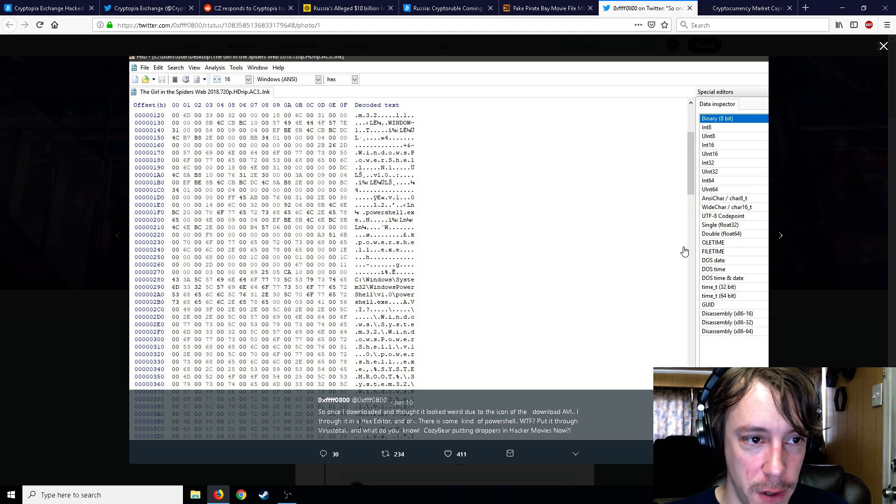
mouse_move(702, 200)
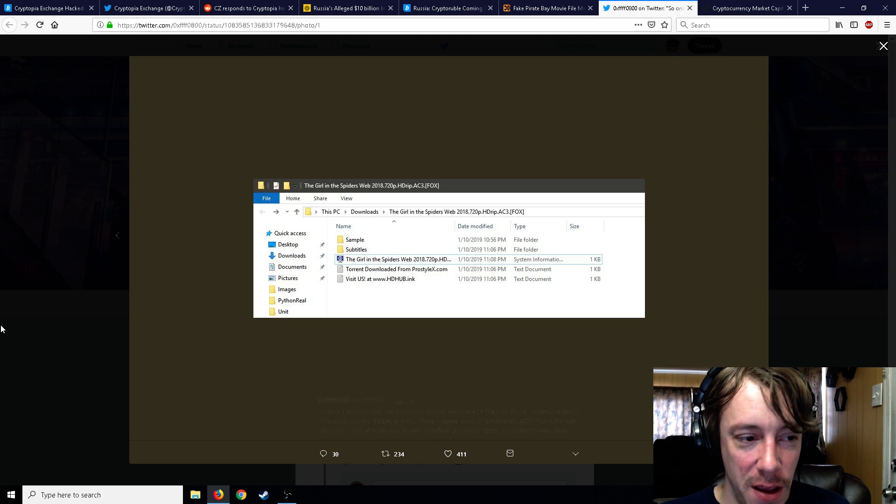
click(550, 8)
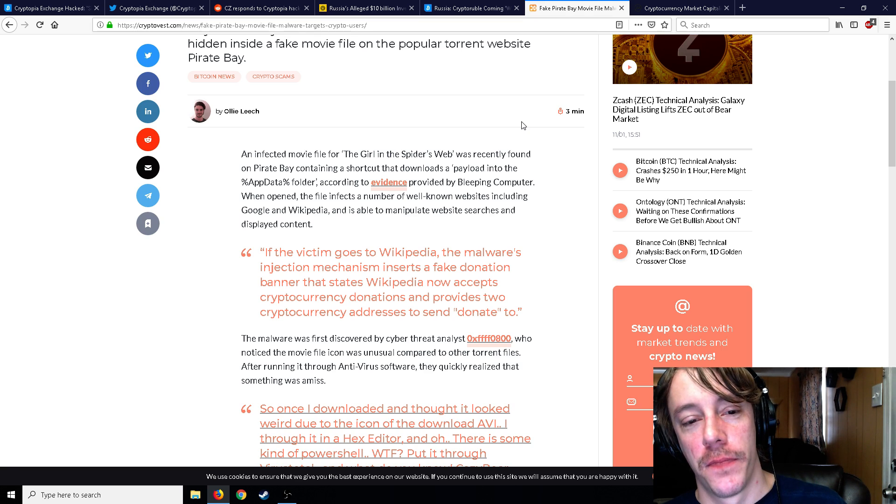
mouse_move(545, 121)
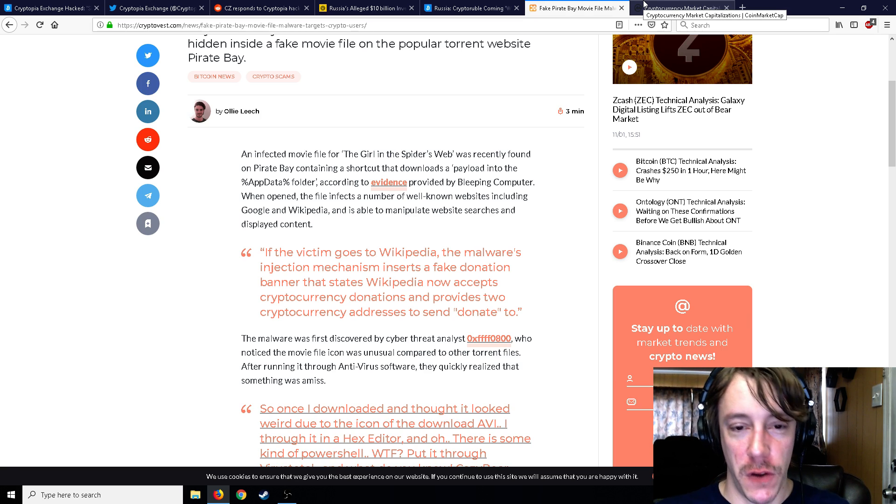
Step: Refresh the CoinMarketCap tab (Bitcoin $3,625.66), scroll through the top 20, then return to the top
click(680, 8)
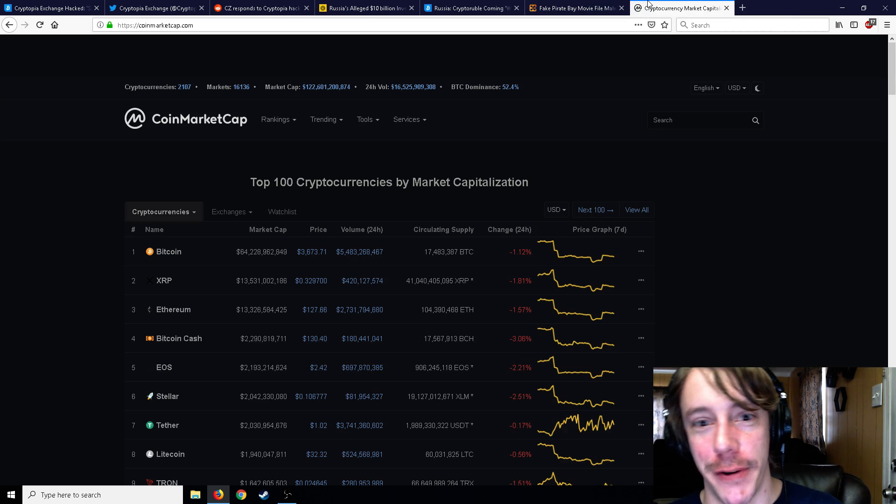
click(40, 25)
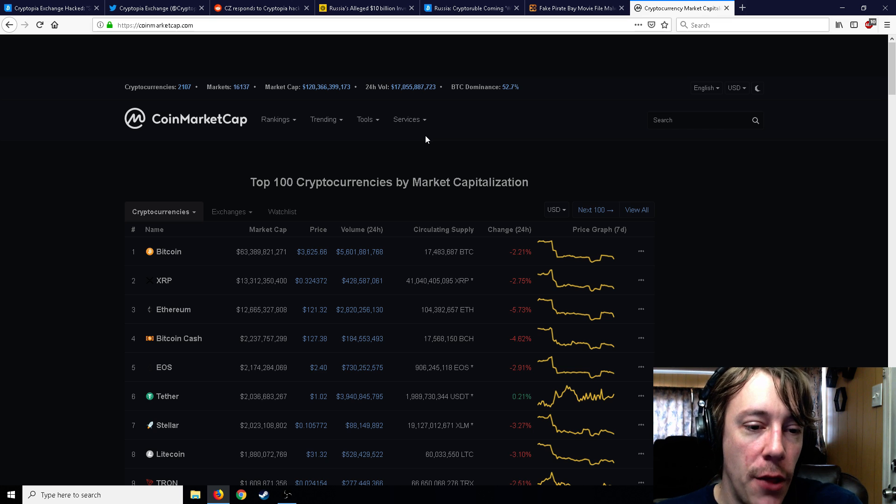
scroll(down, 3)
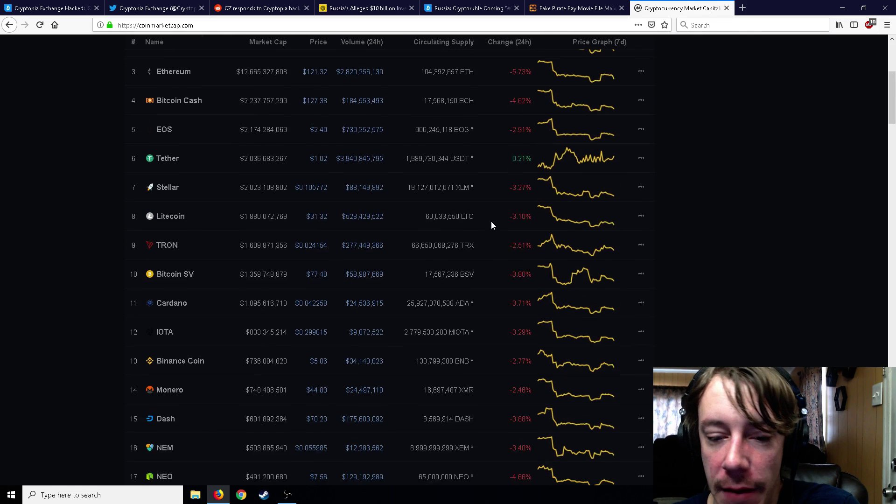
scroll(down, 3)
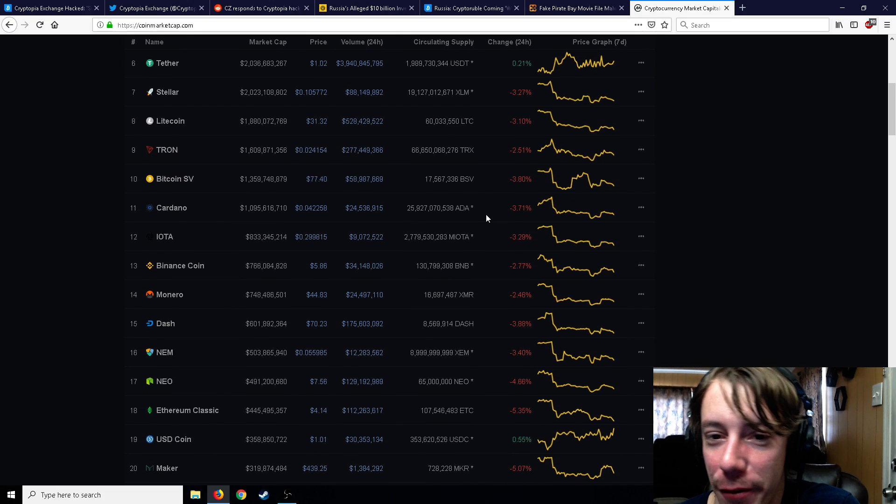
mouse_move(487, 212)
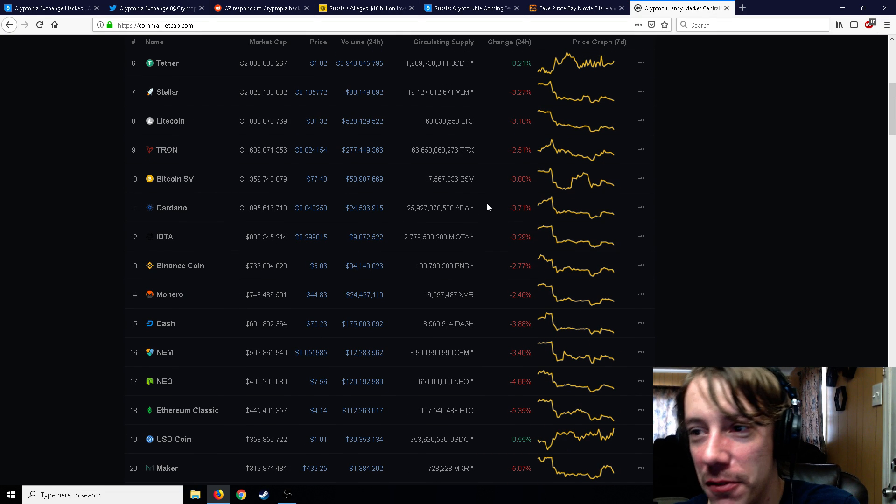
scroll(up, 3)
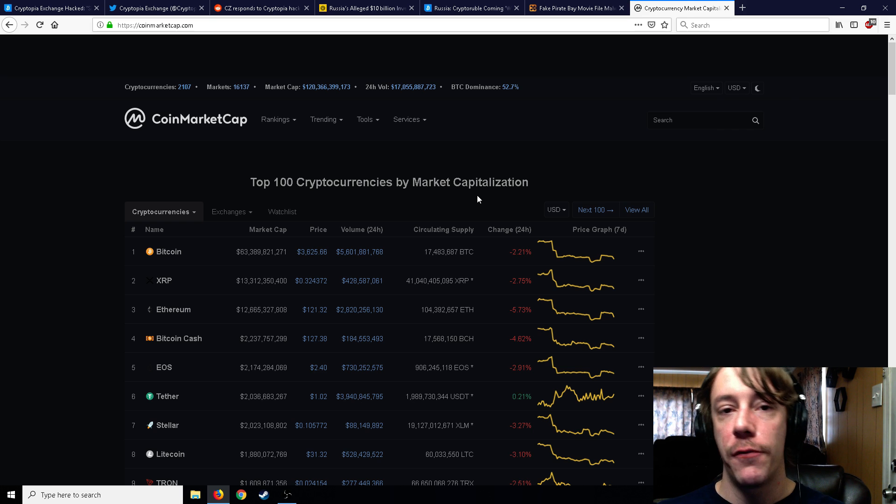
mouse_move(474, 199)
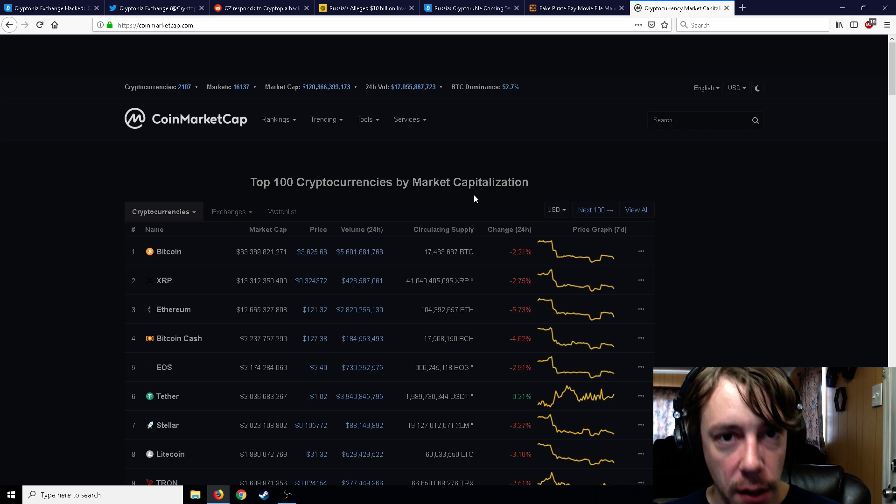